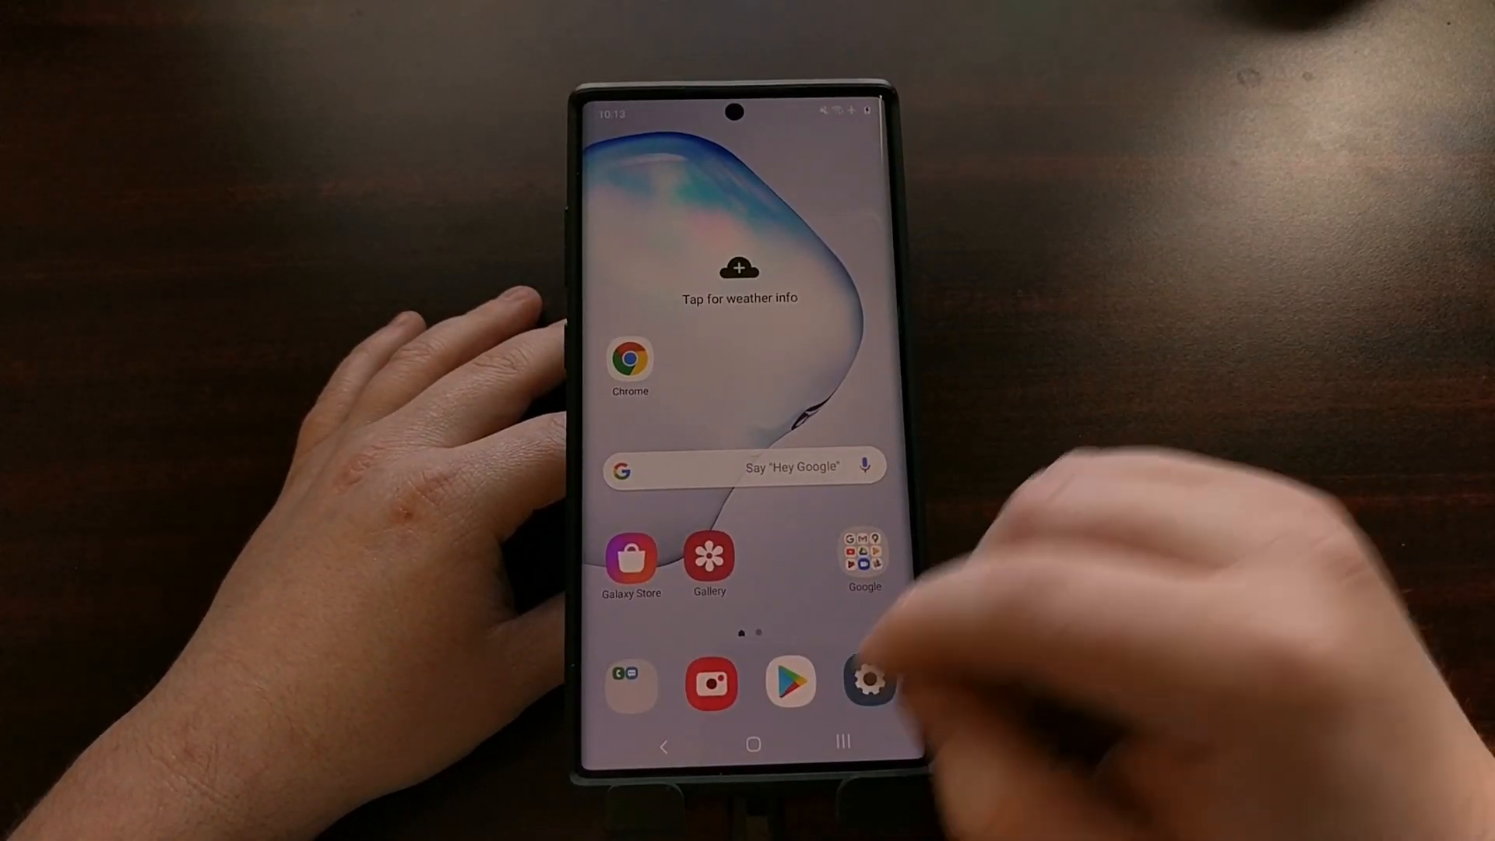
- Open the phone's Settings and go into Developer options
click(866, 679)
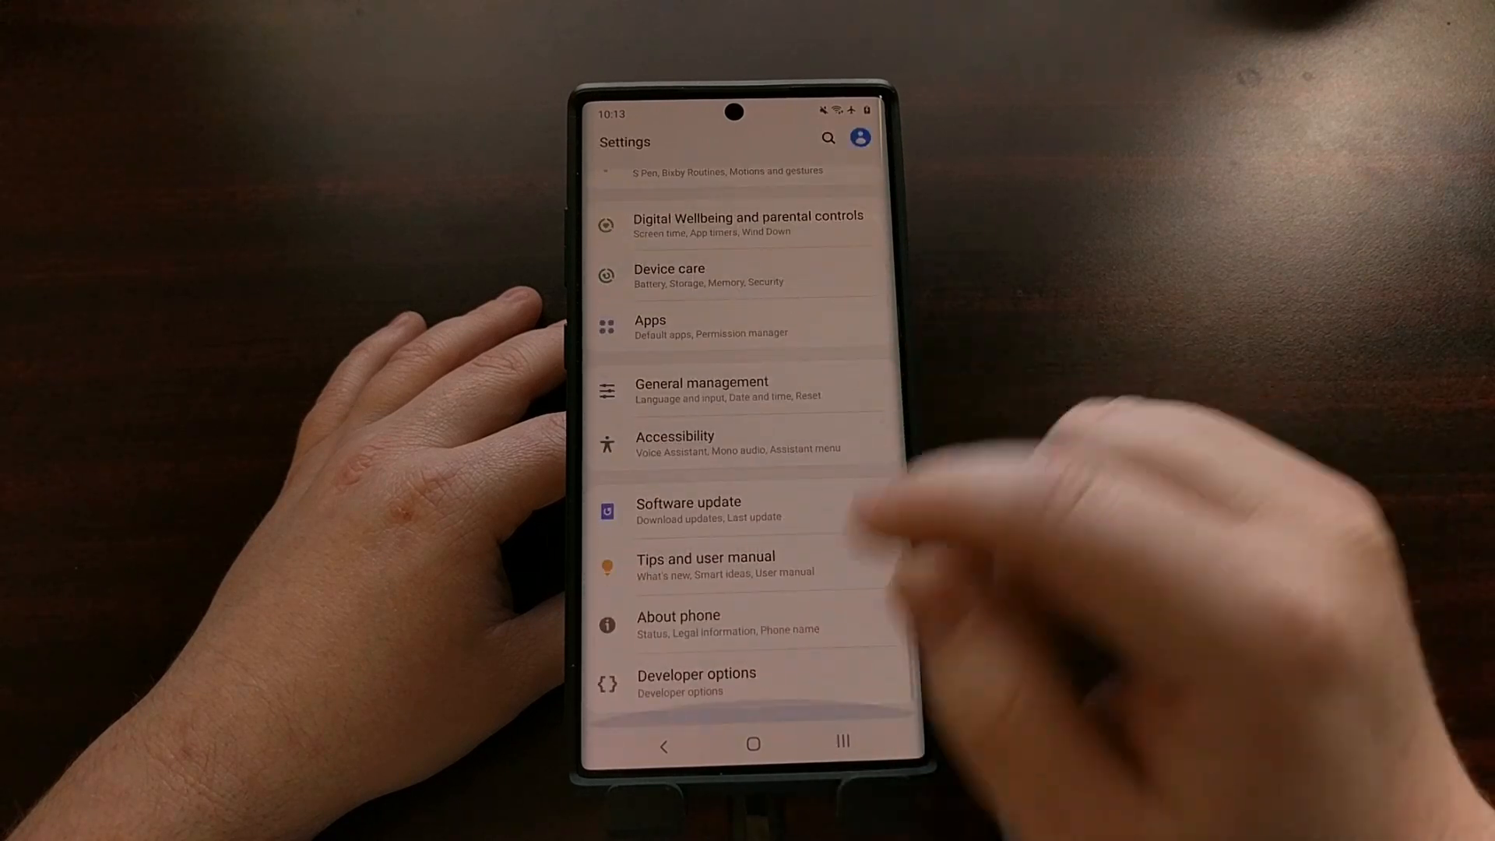
click(696, 682)
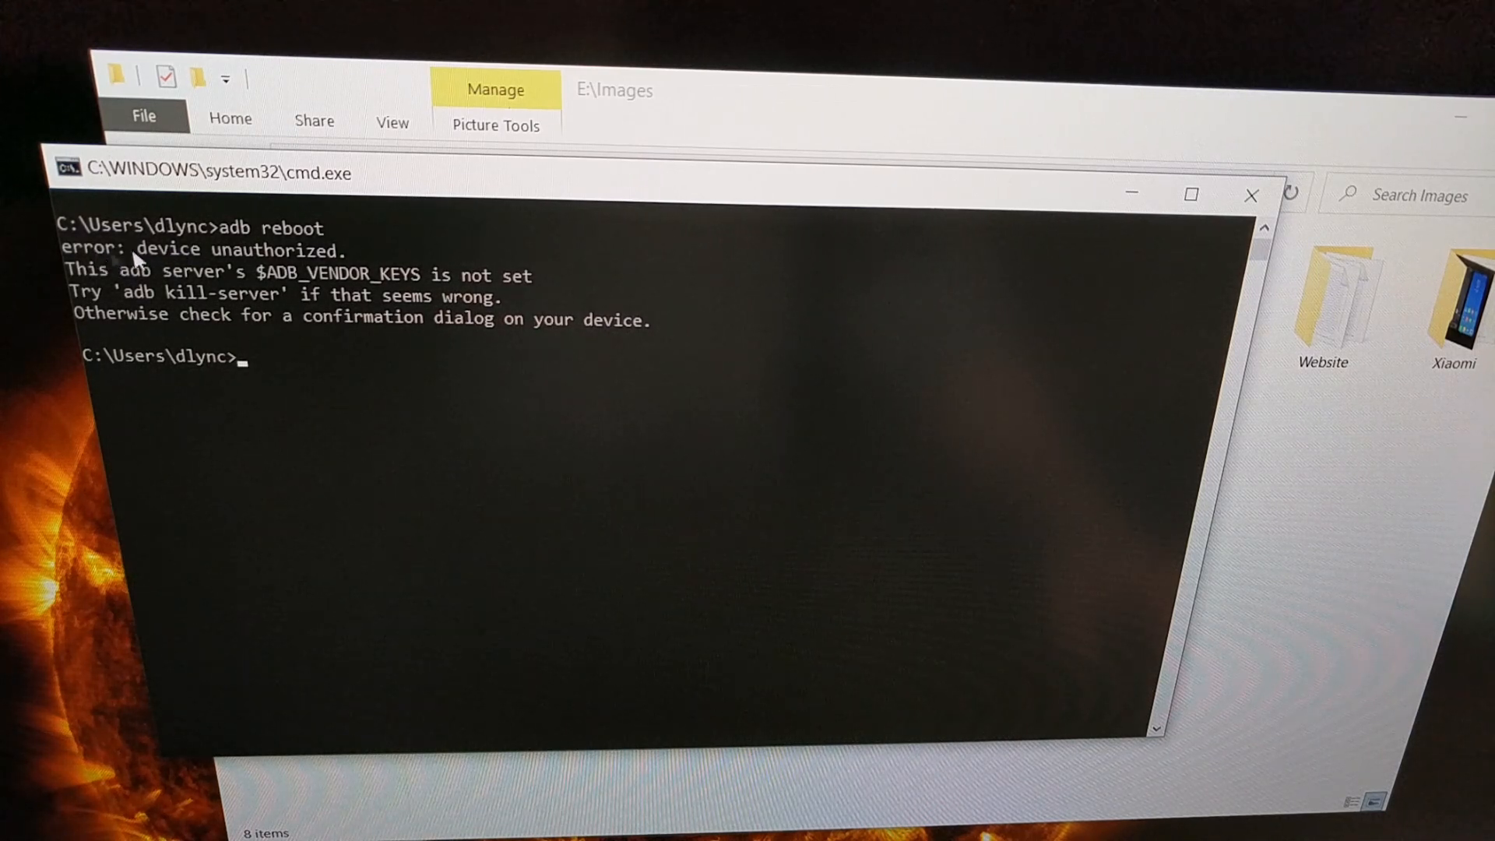
mouse_move(314, 265)
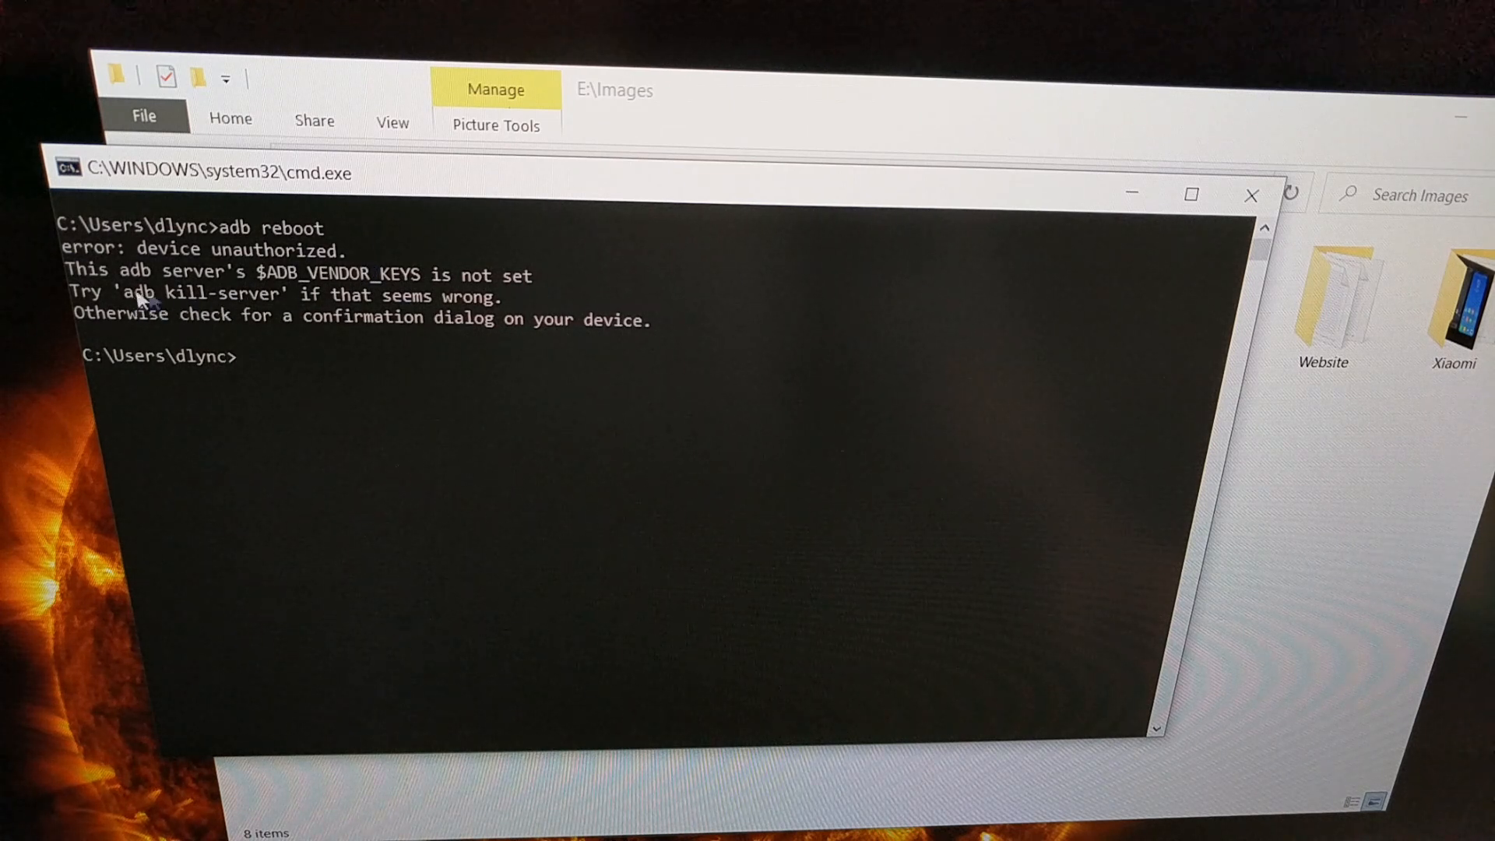
mouse_move(280, 322)
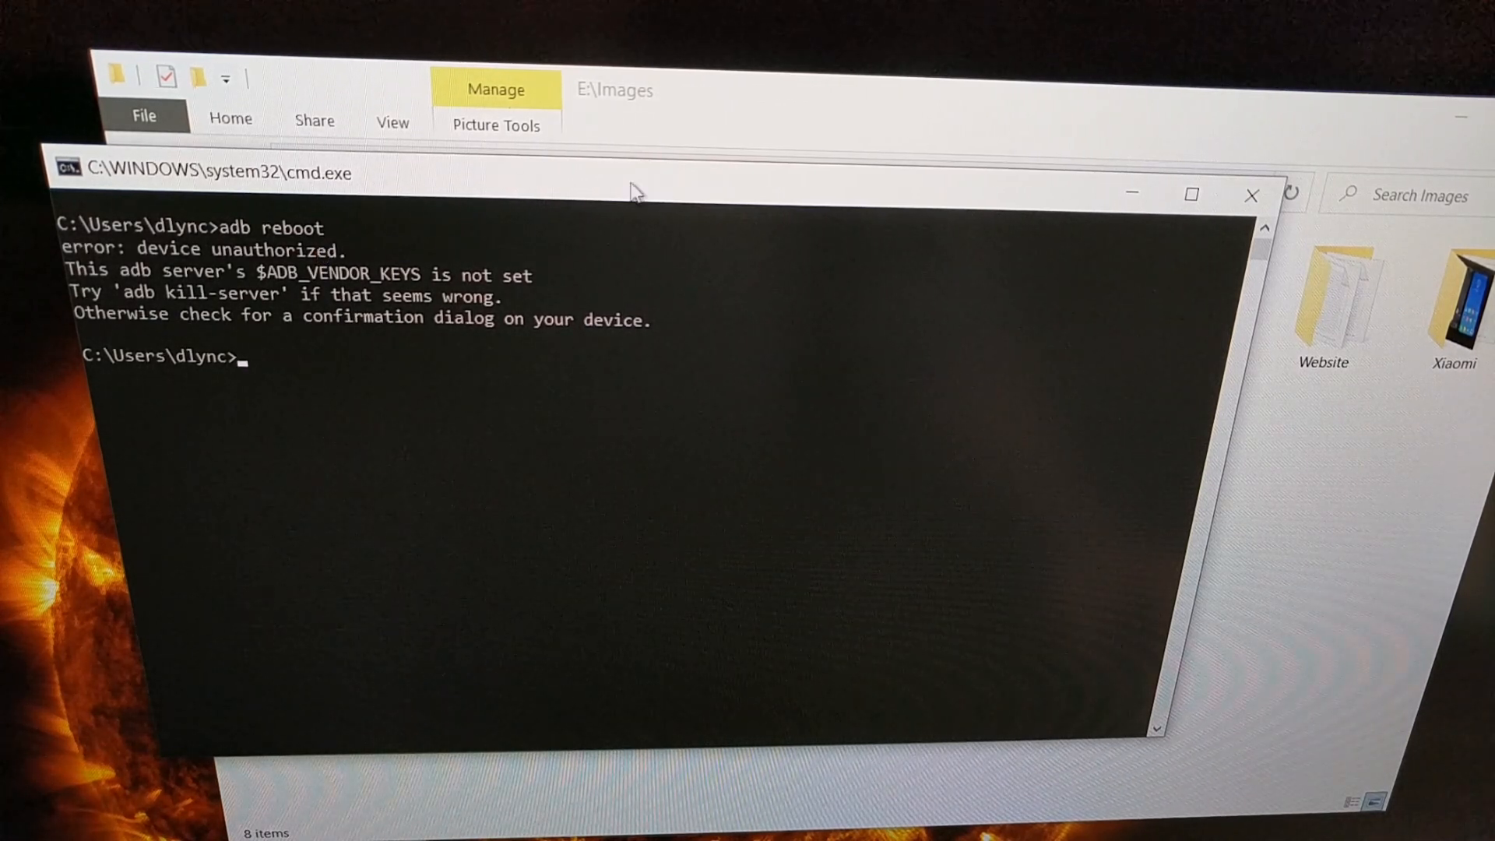
mouse_move(648, 165)
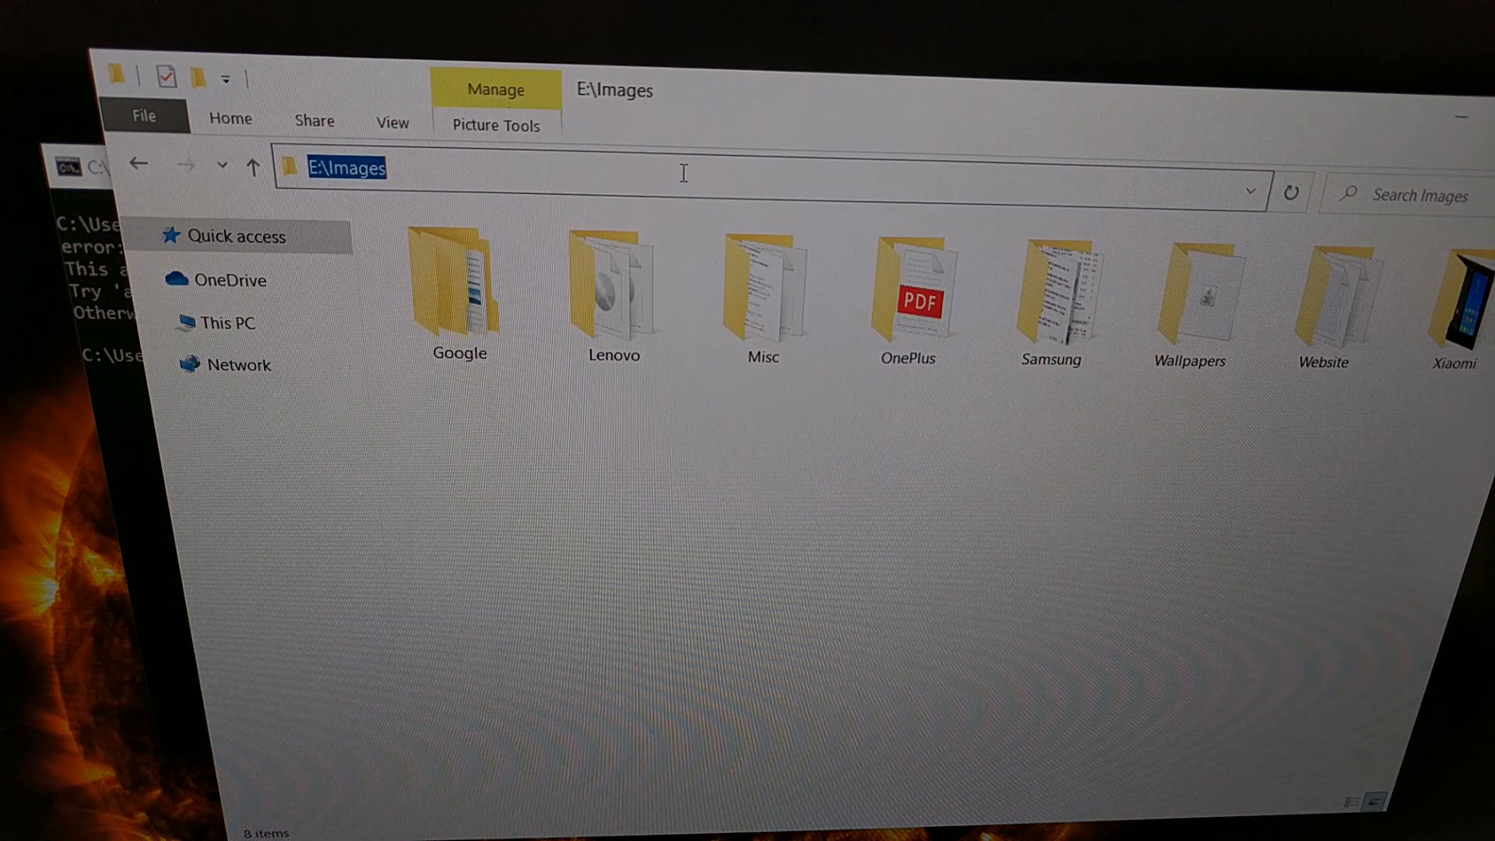
- Navigate to %userprofile% and open the .android folder
text(%userprofile%)
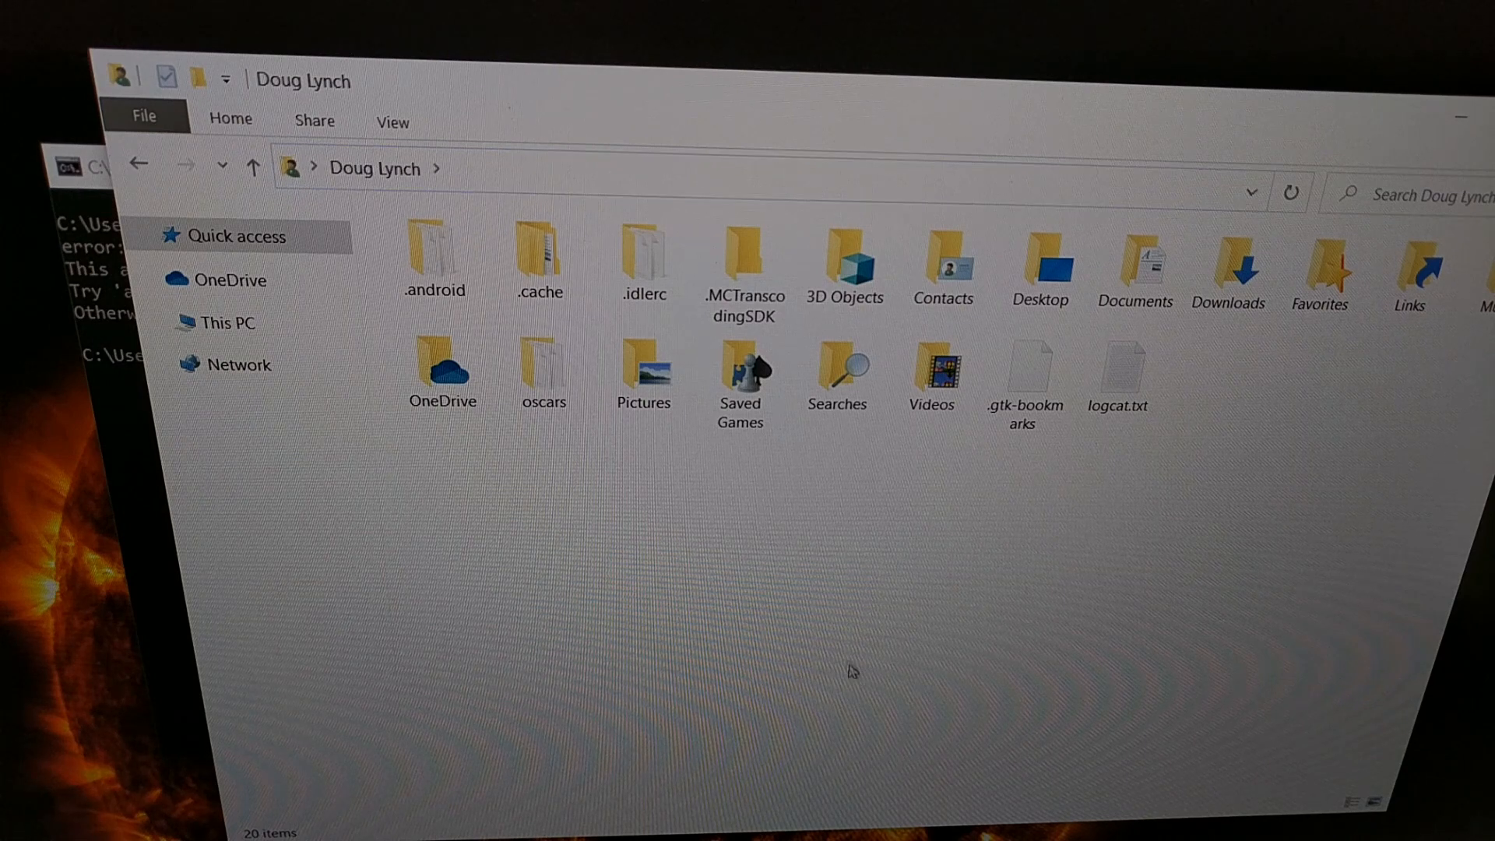
mouse_move(790, 528)
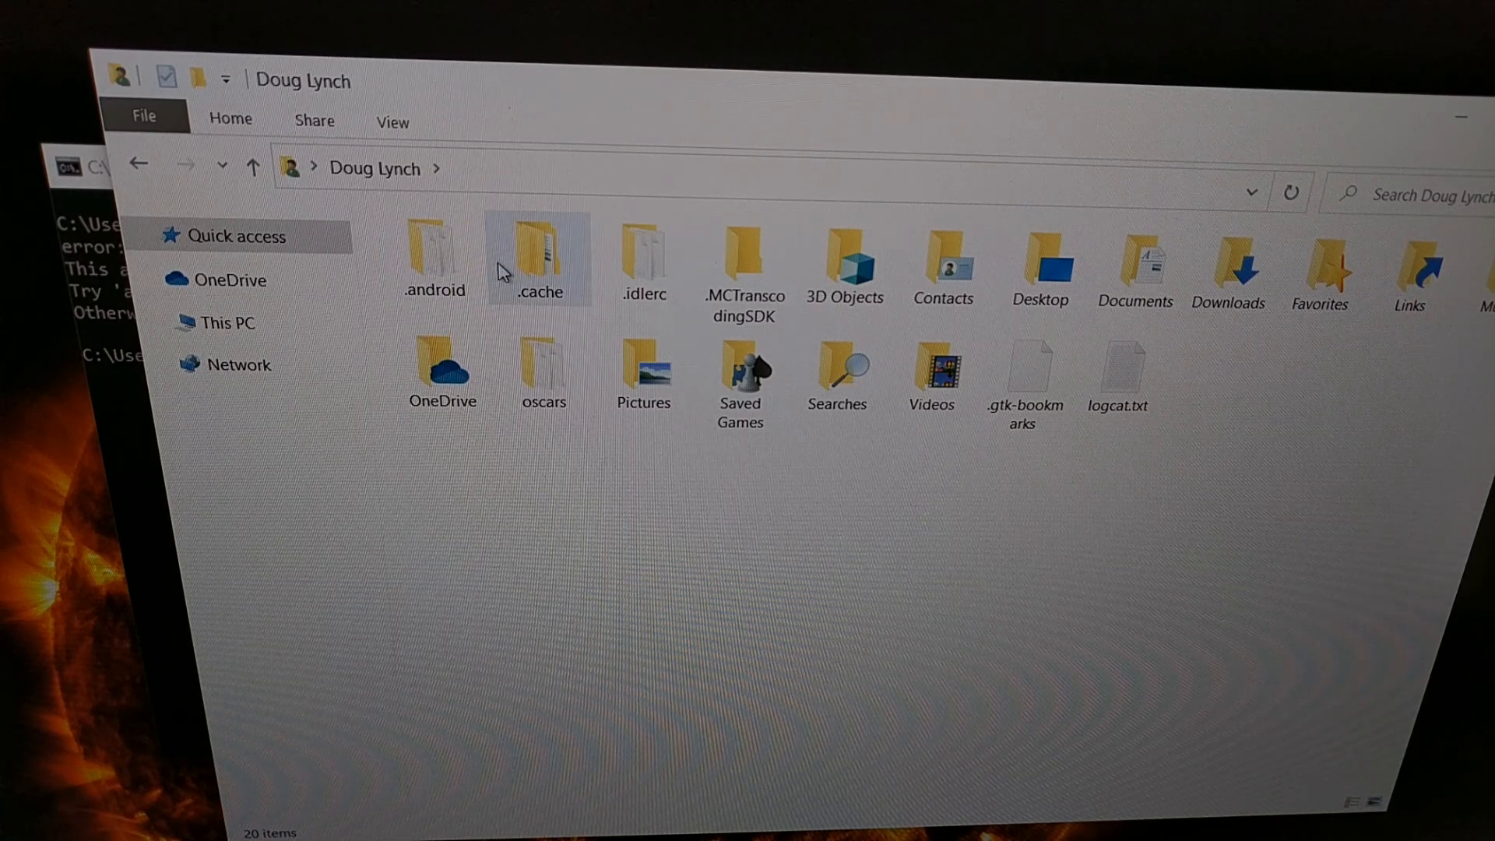
mouse_move(432, 252)
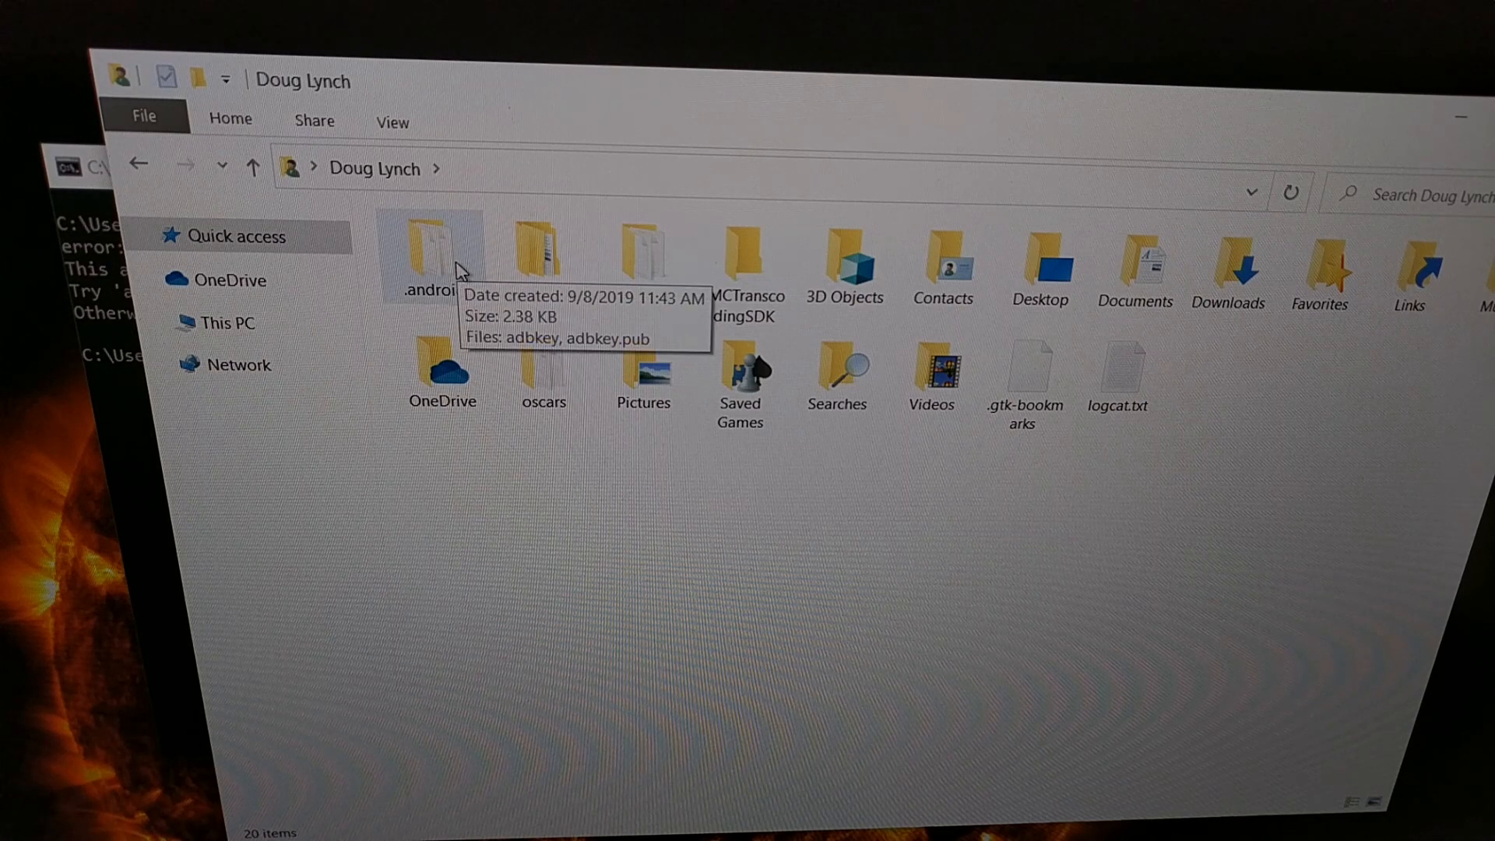
click(433, 250)
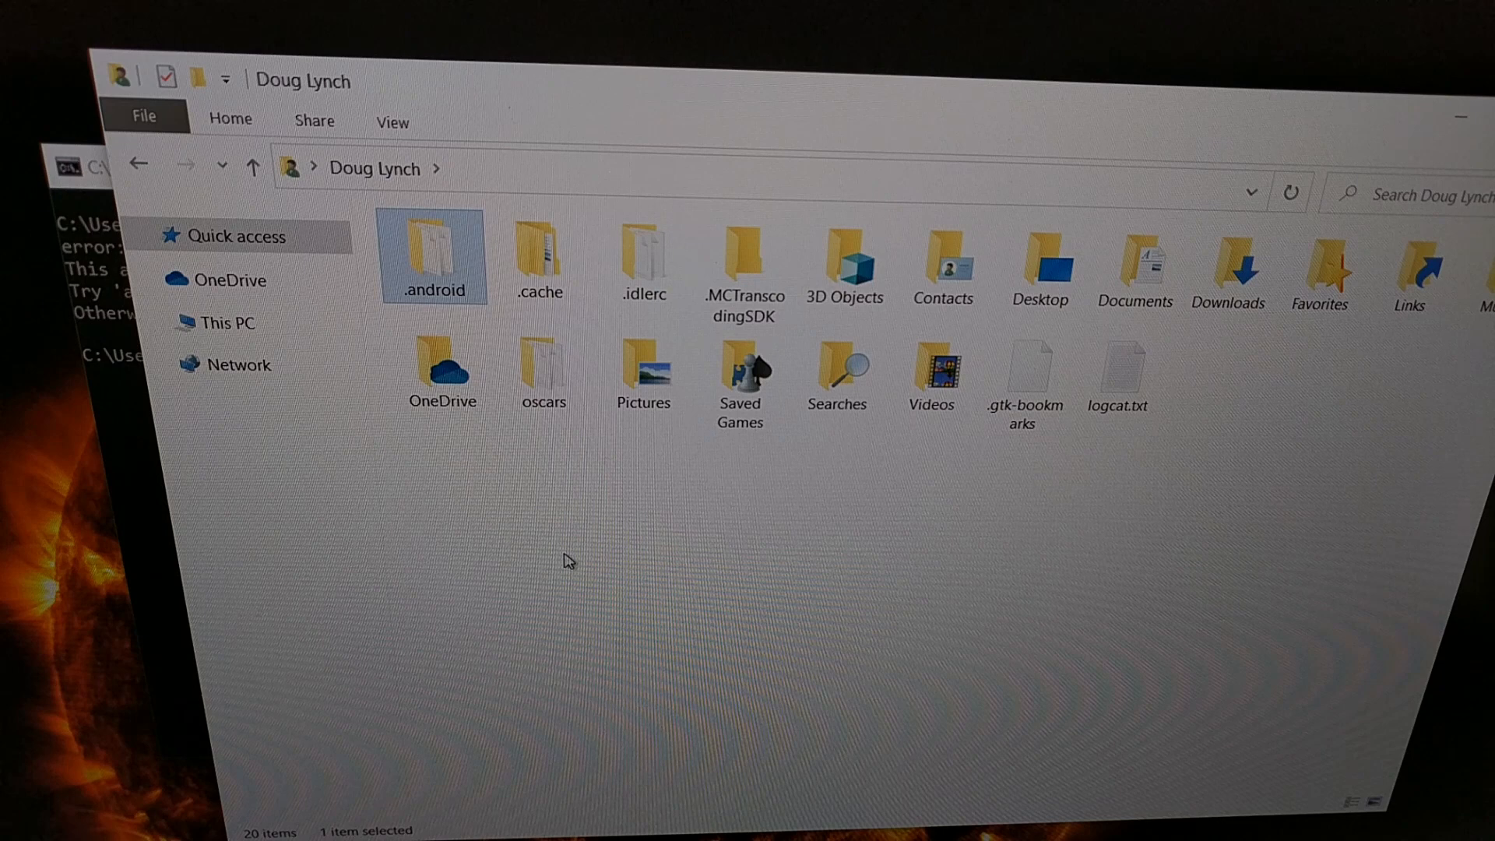
mouse_move(450, 269)
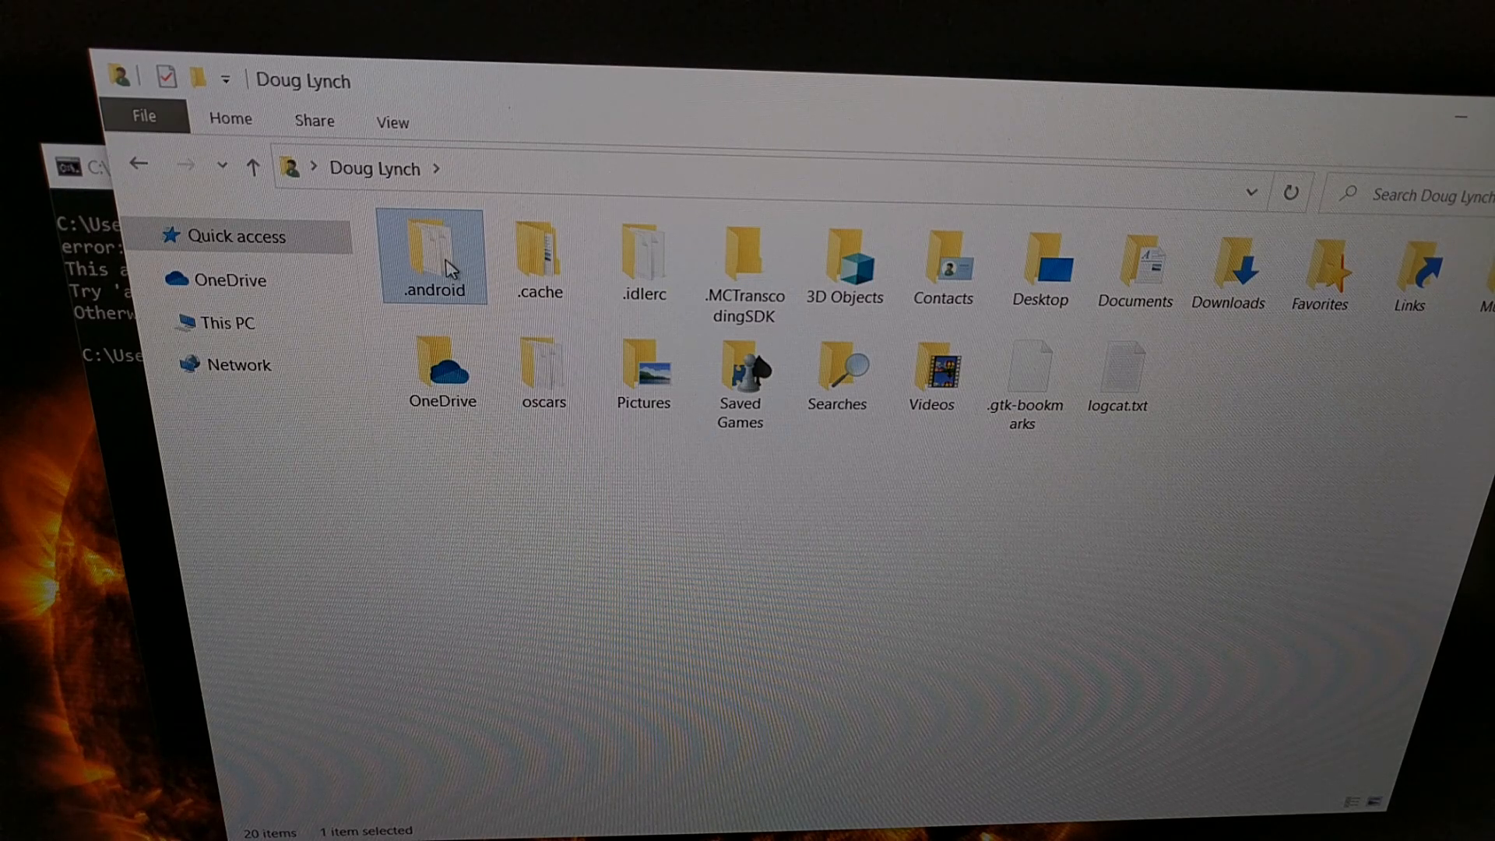
double_click(433, 250)
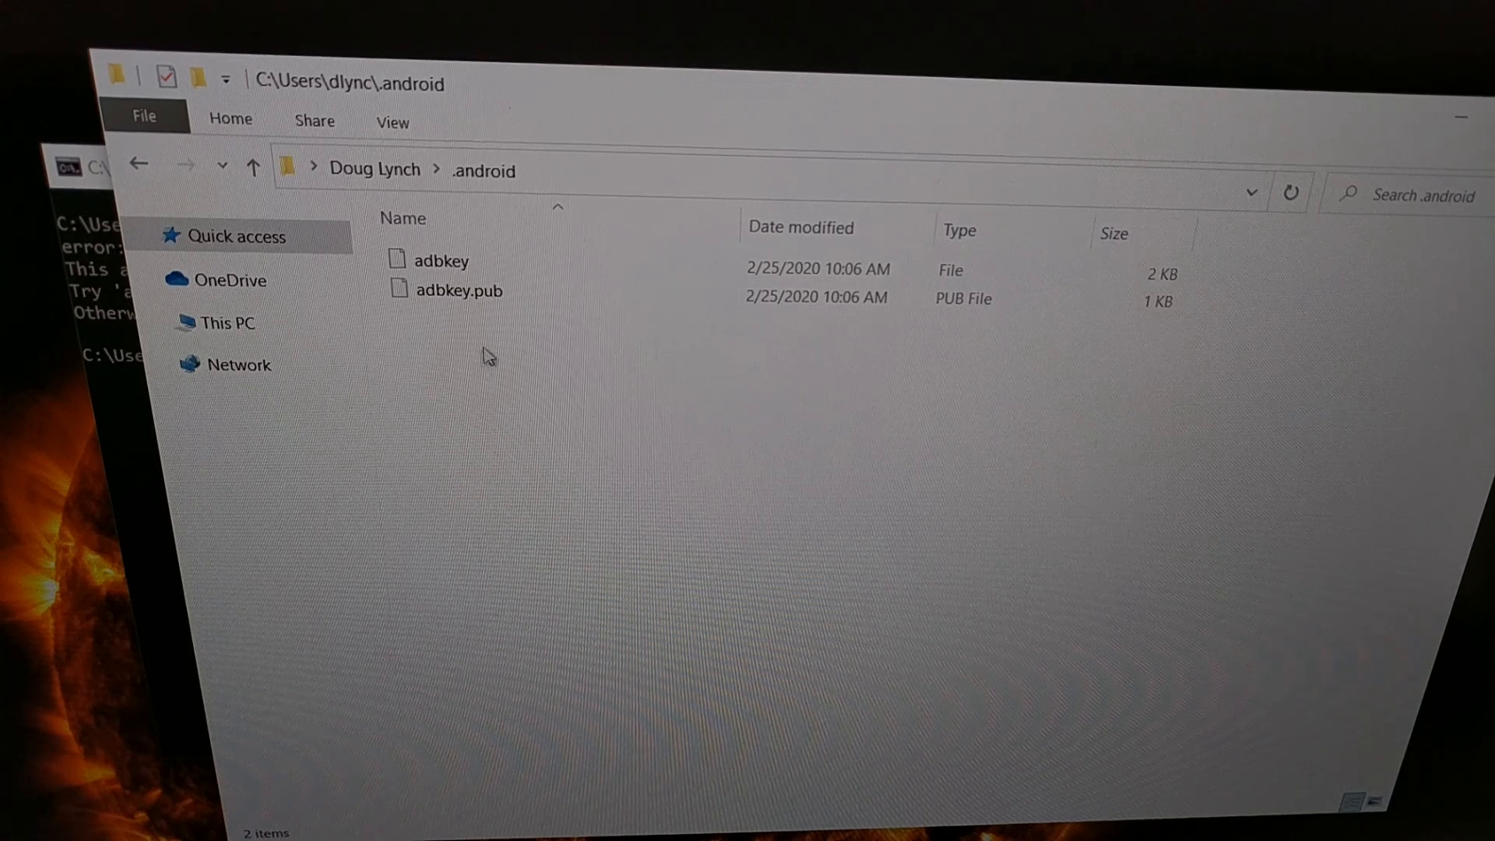
mouse_move(514, 387)
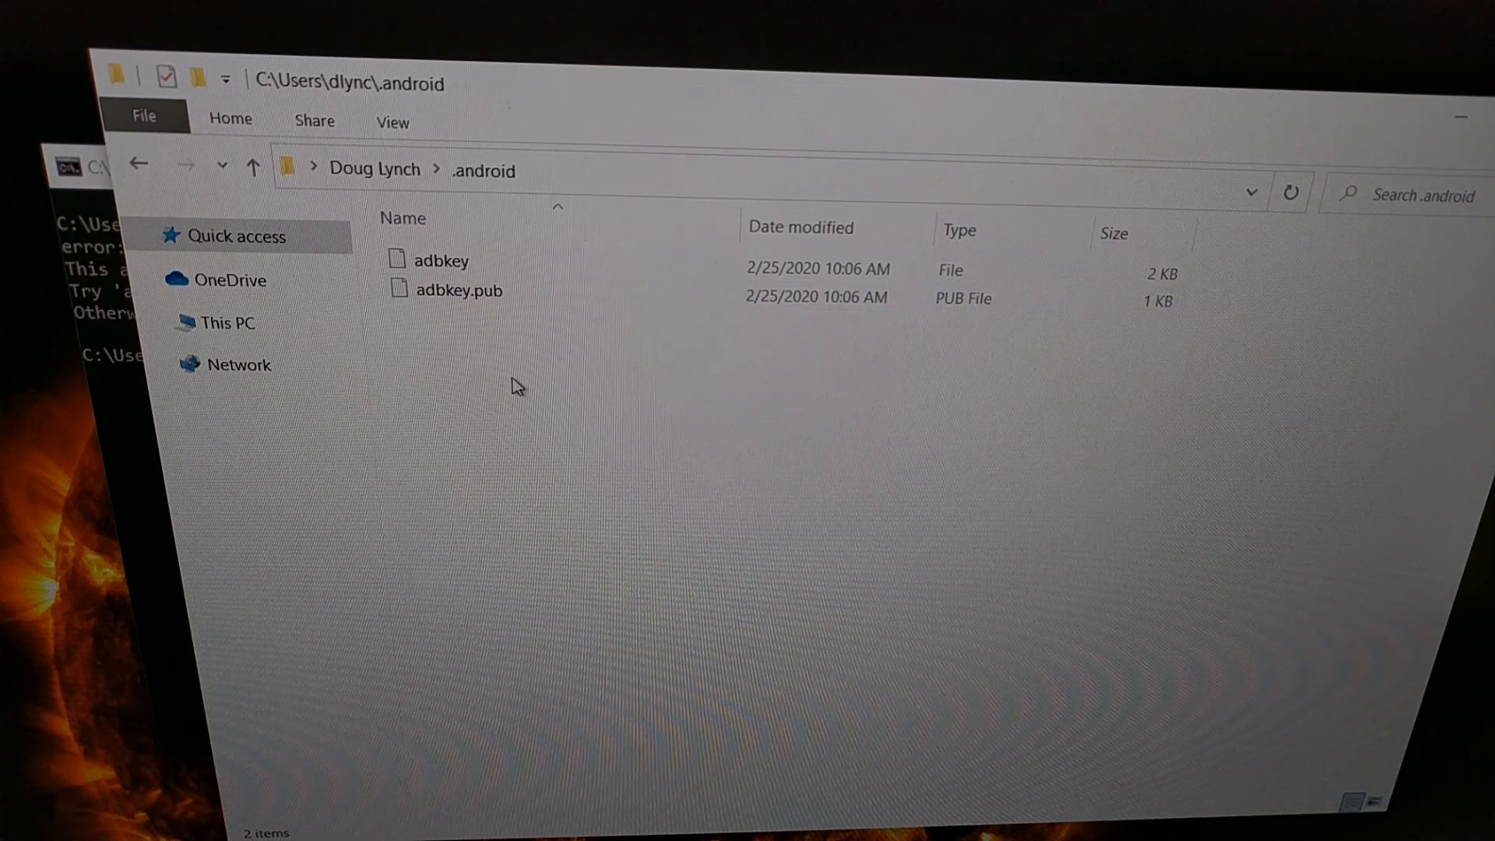
mouse_move(534, 399)
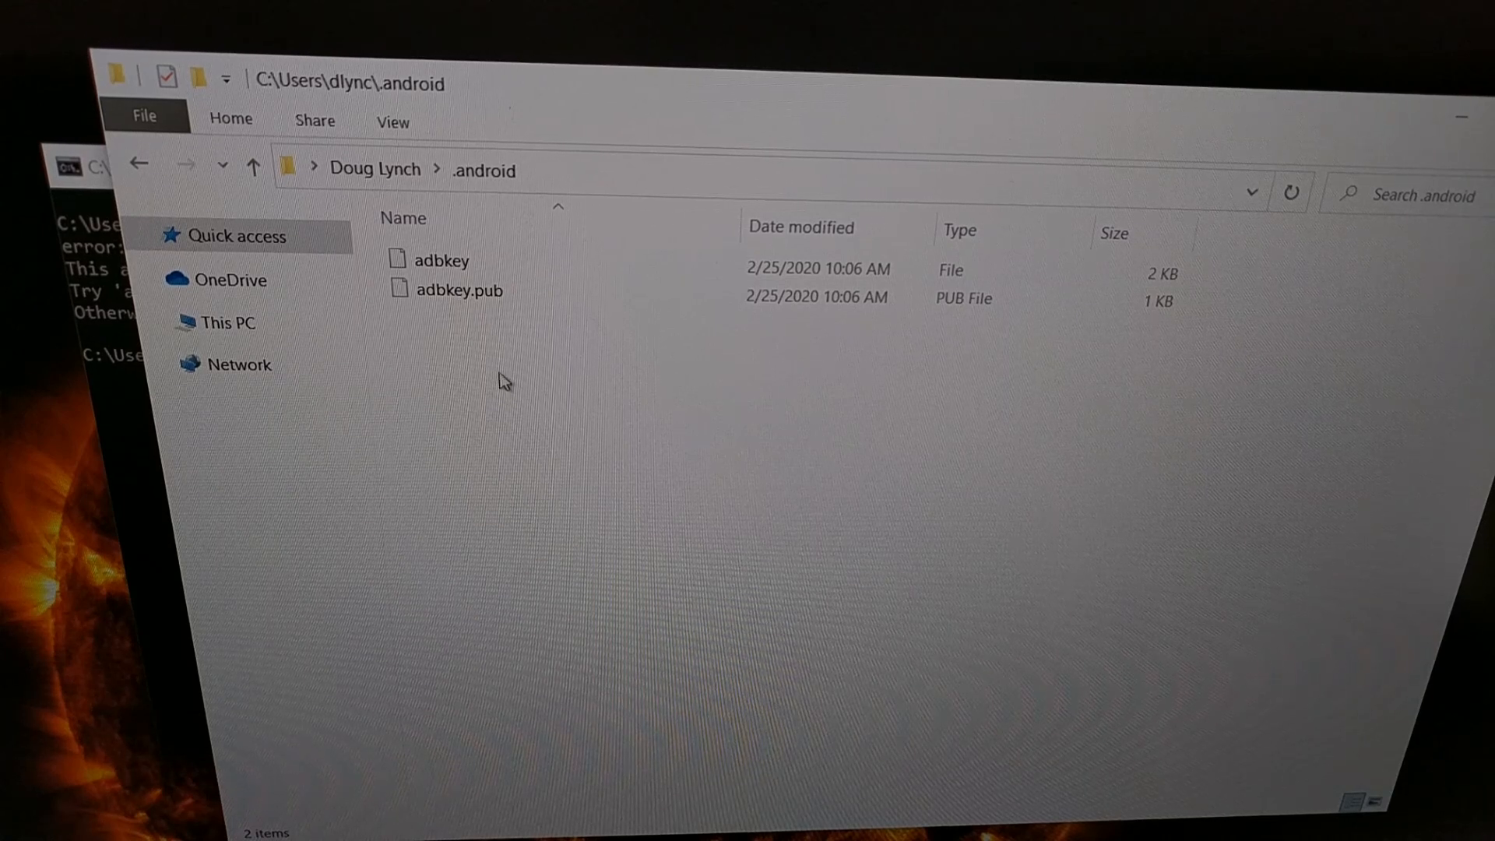
- Select and delete the adbkey and adbkey.pub files
click(444, 260)
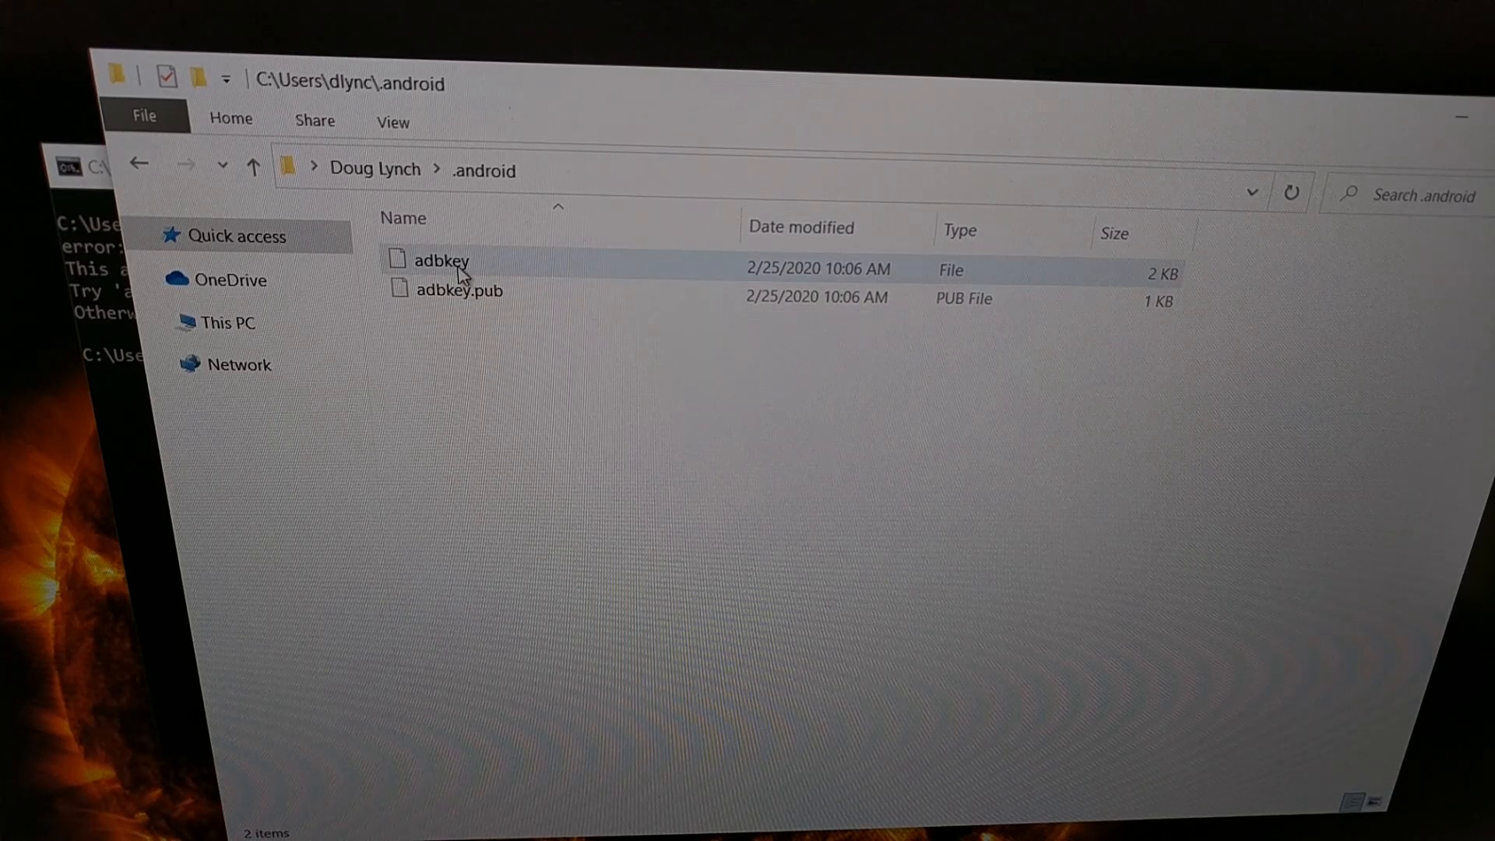
mouse_move(443, 260)
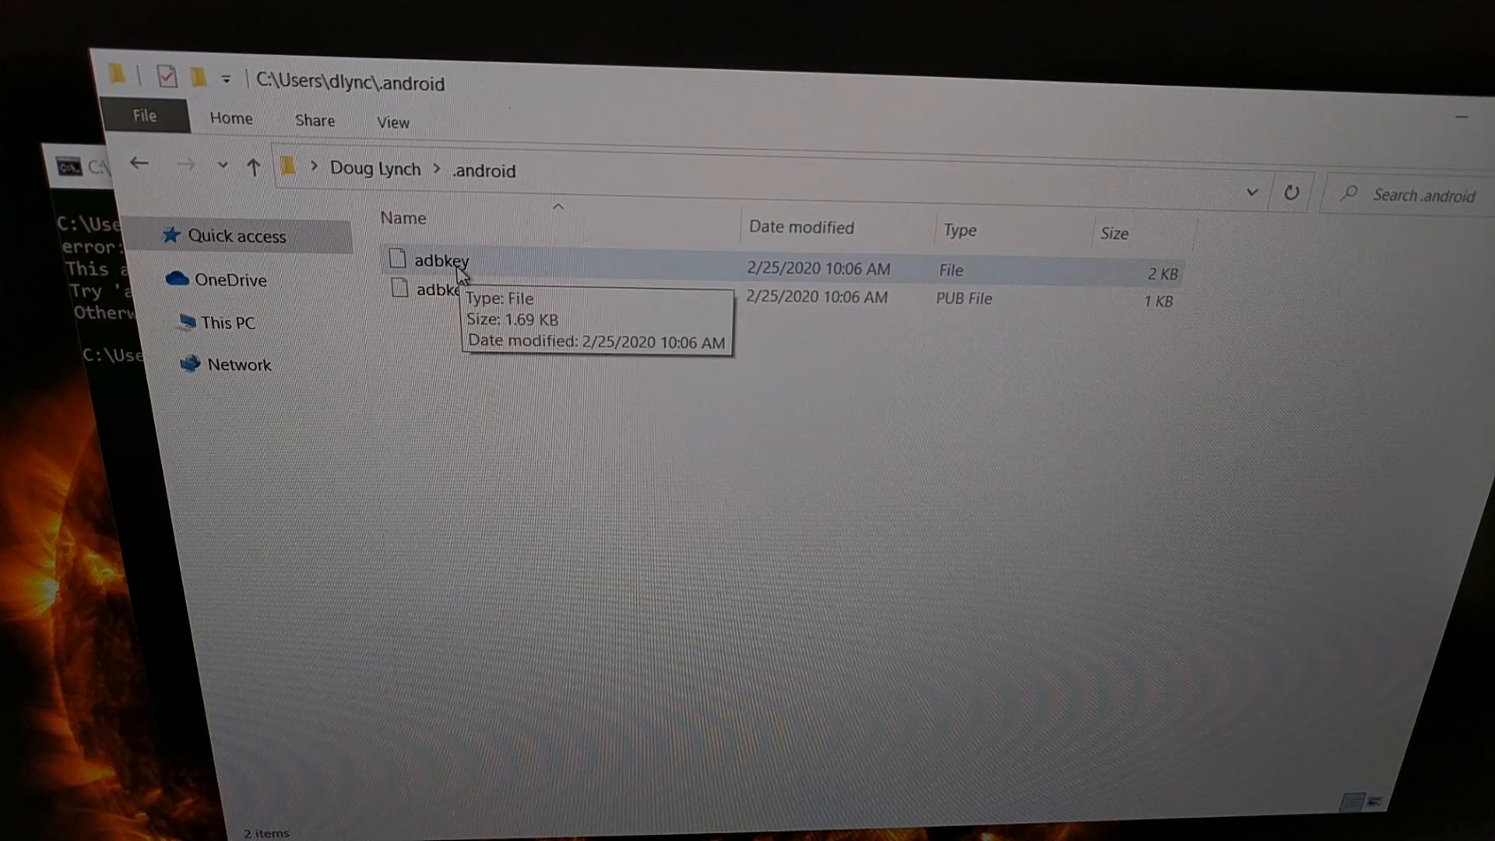
click(441, 260)
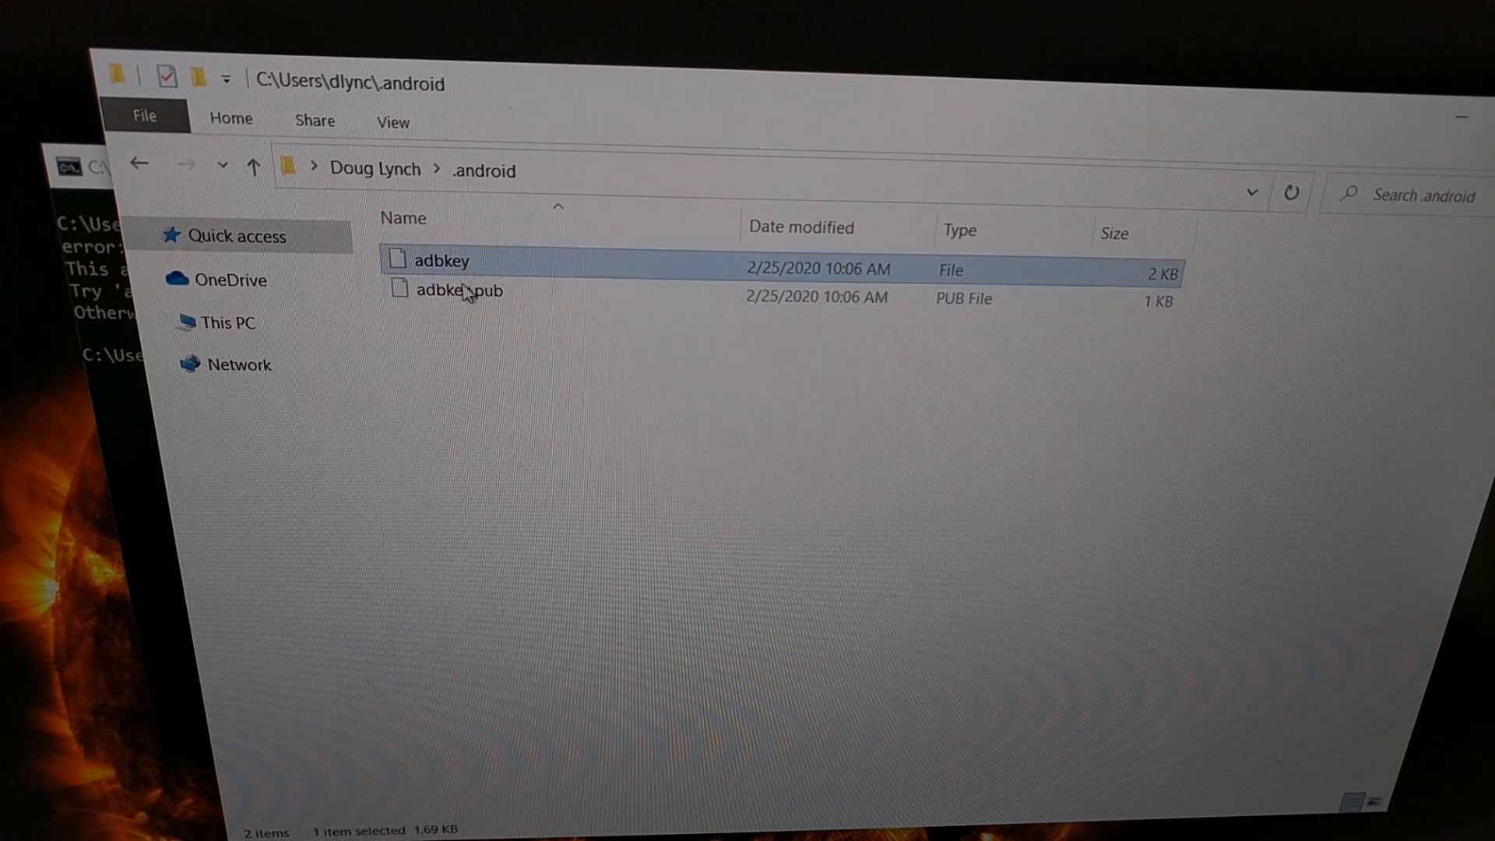
click(460, 289)
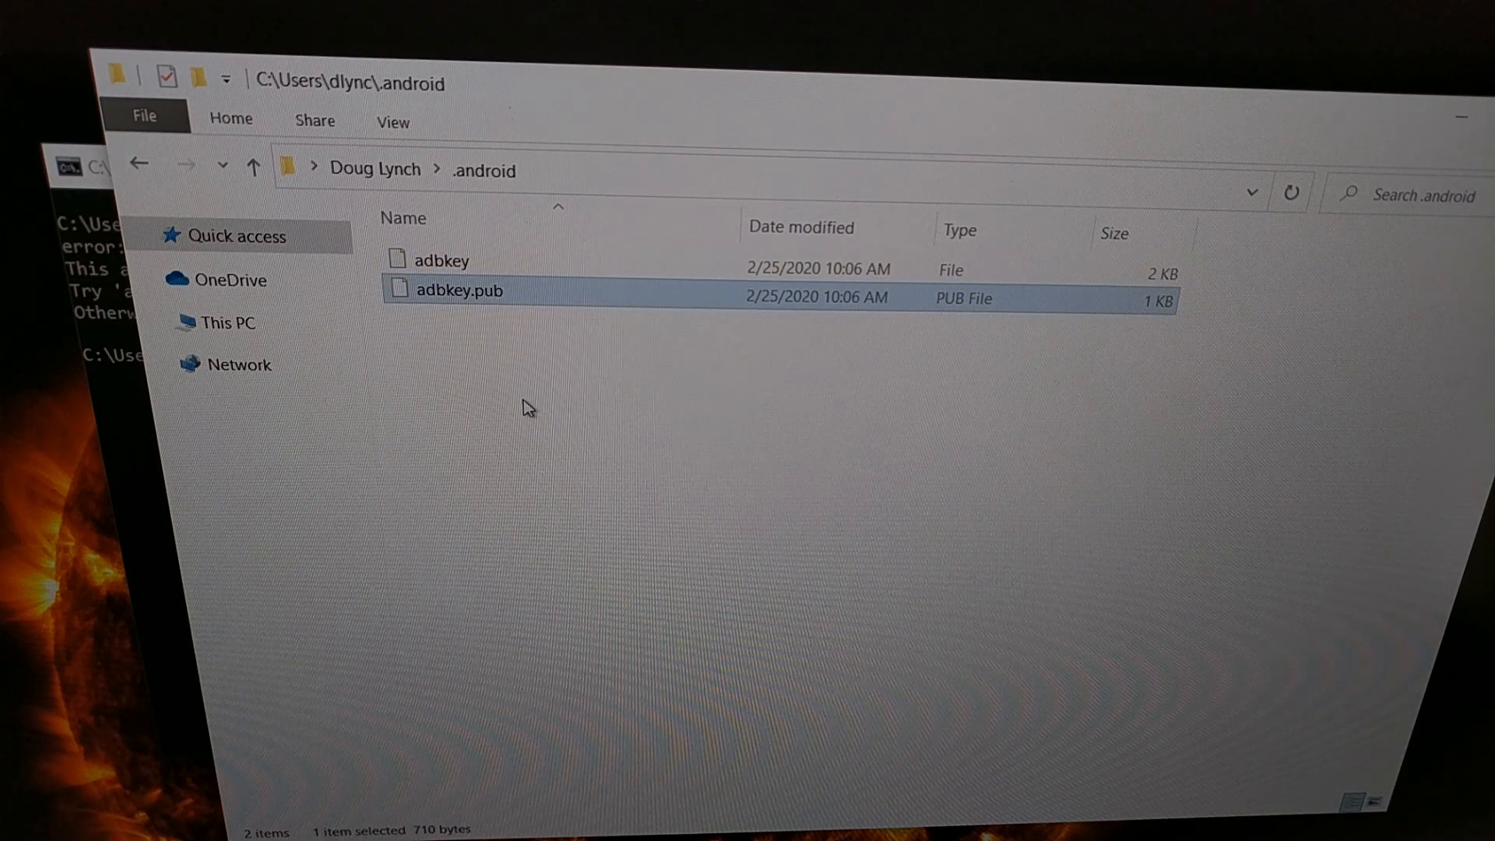
click(472, 343)
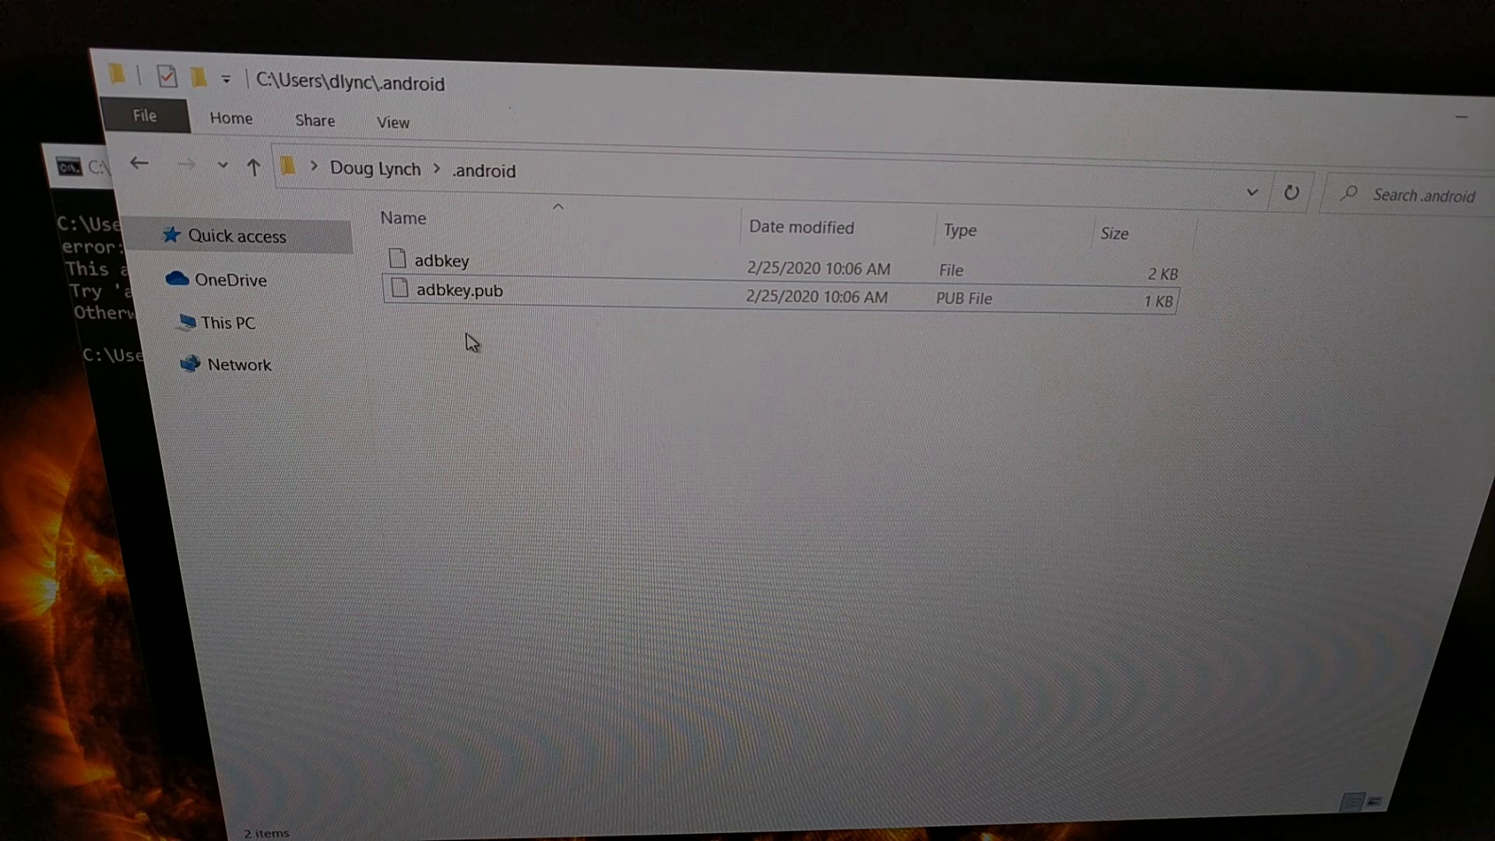
mouse_move(438, 264)
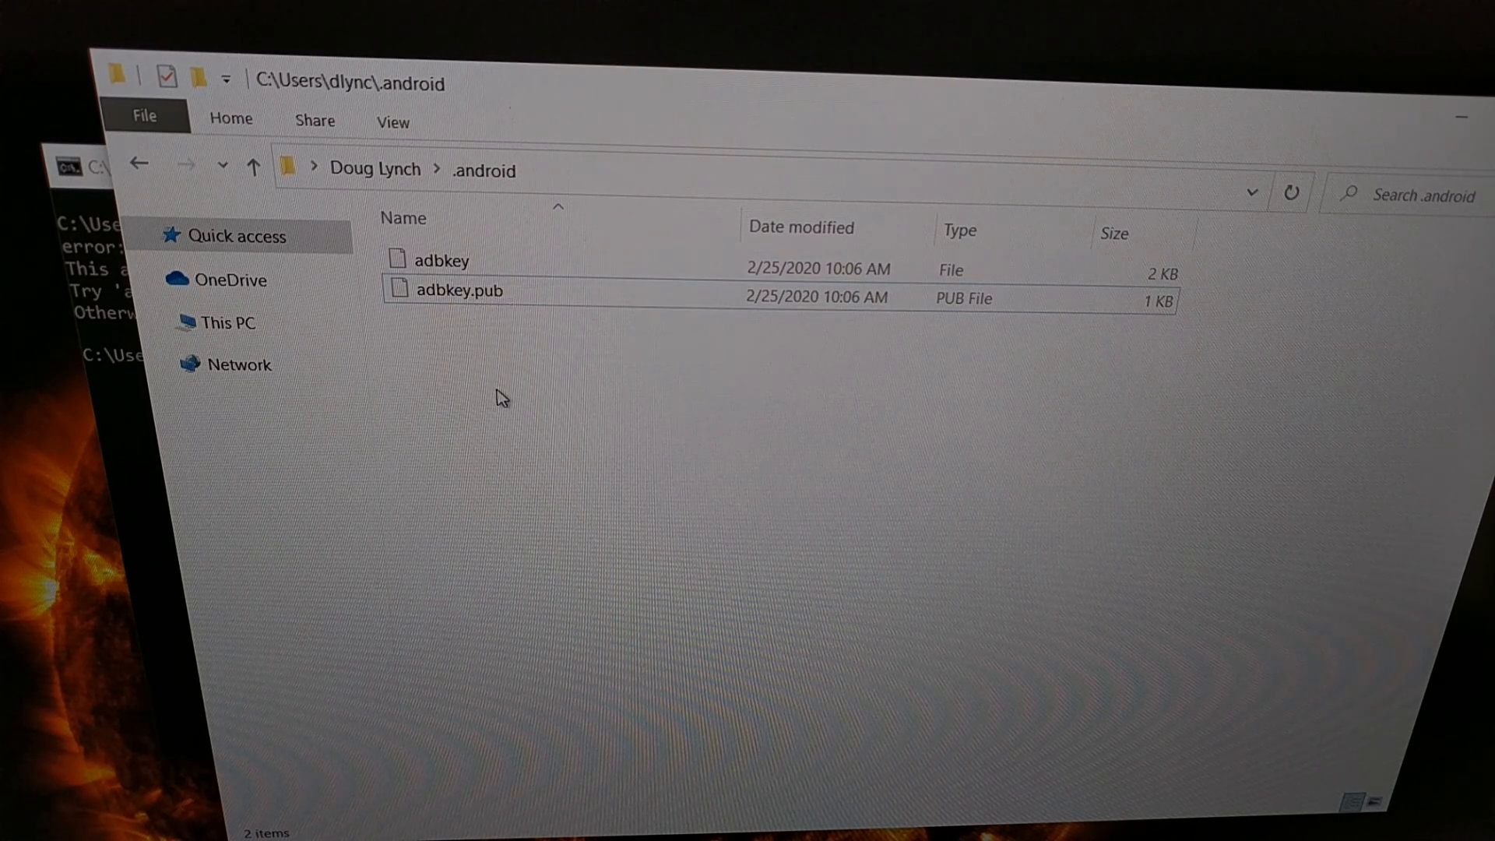
click(440, 260)
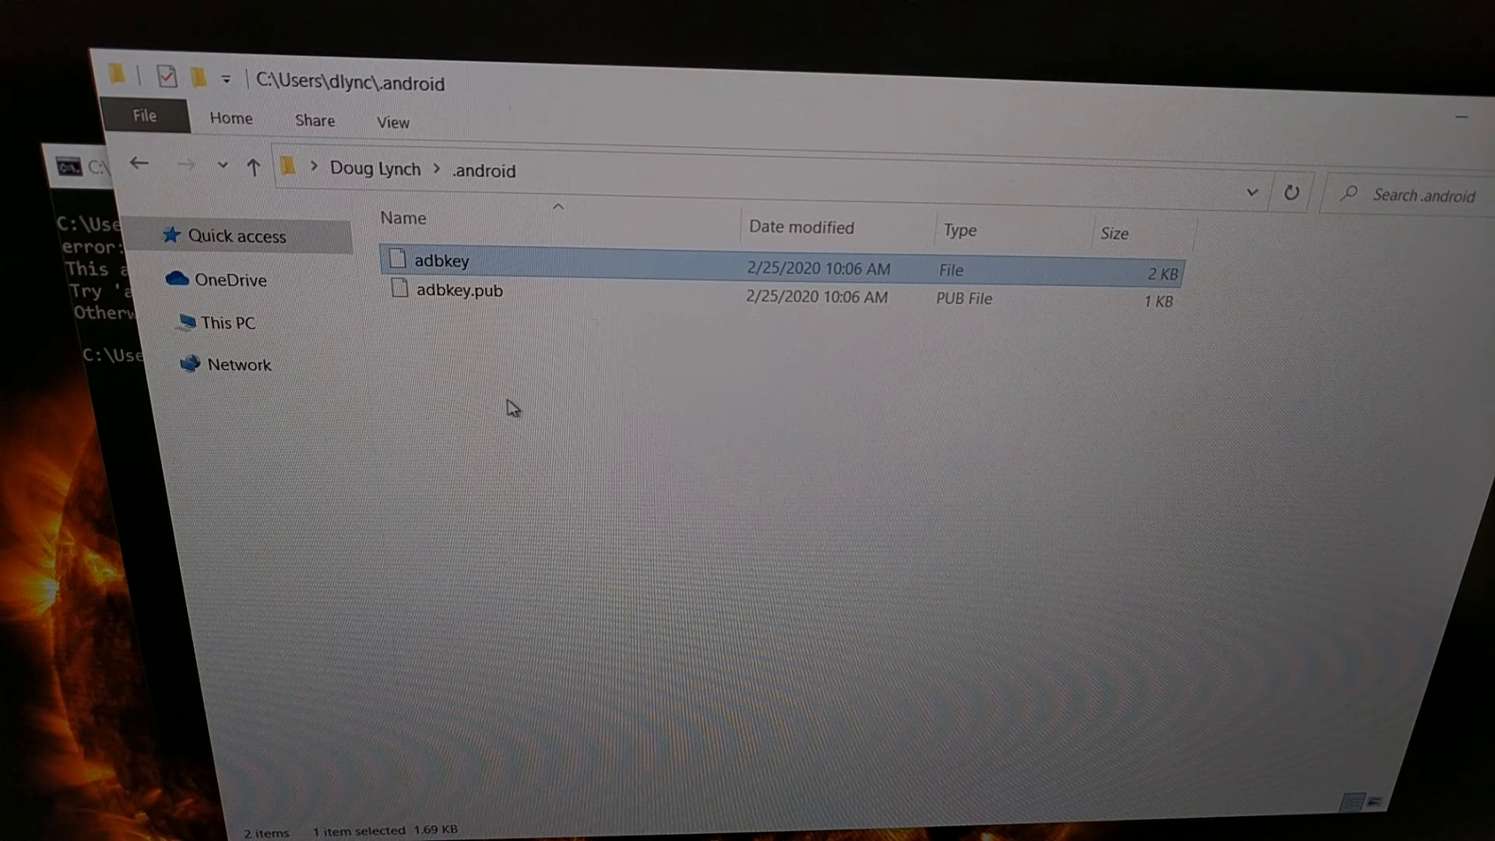
click(460, 290)
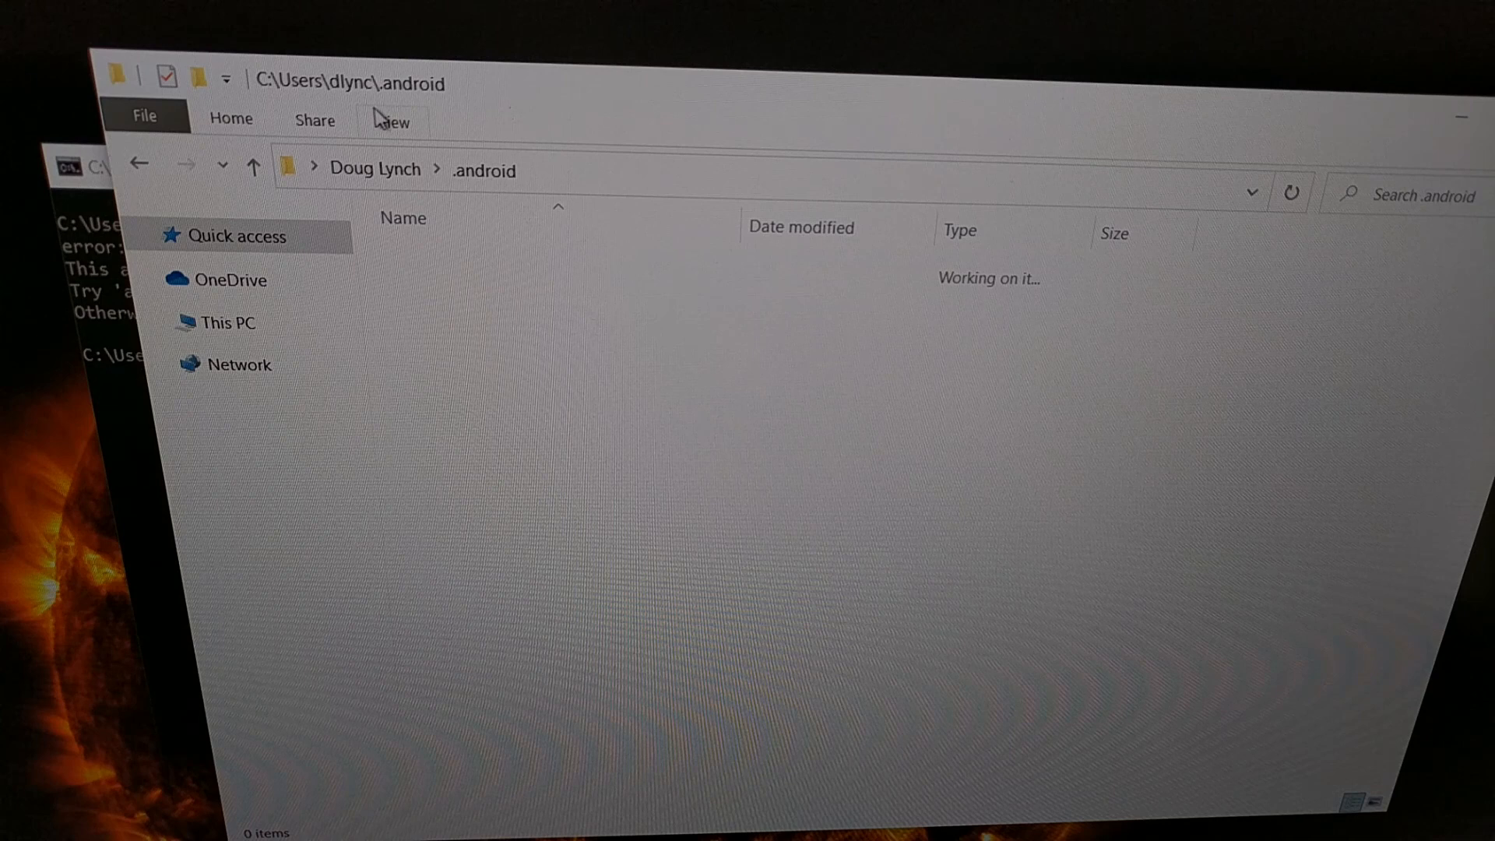
mouse_move(628, 394)
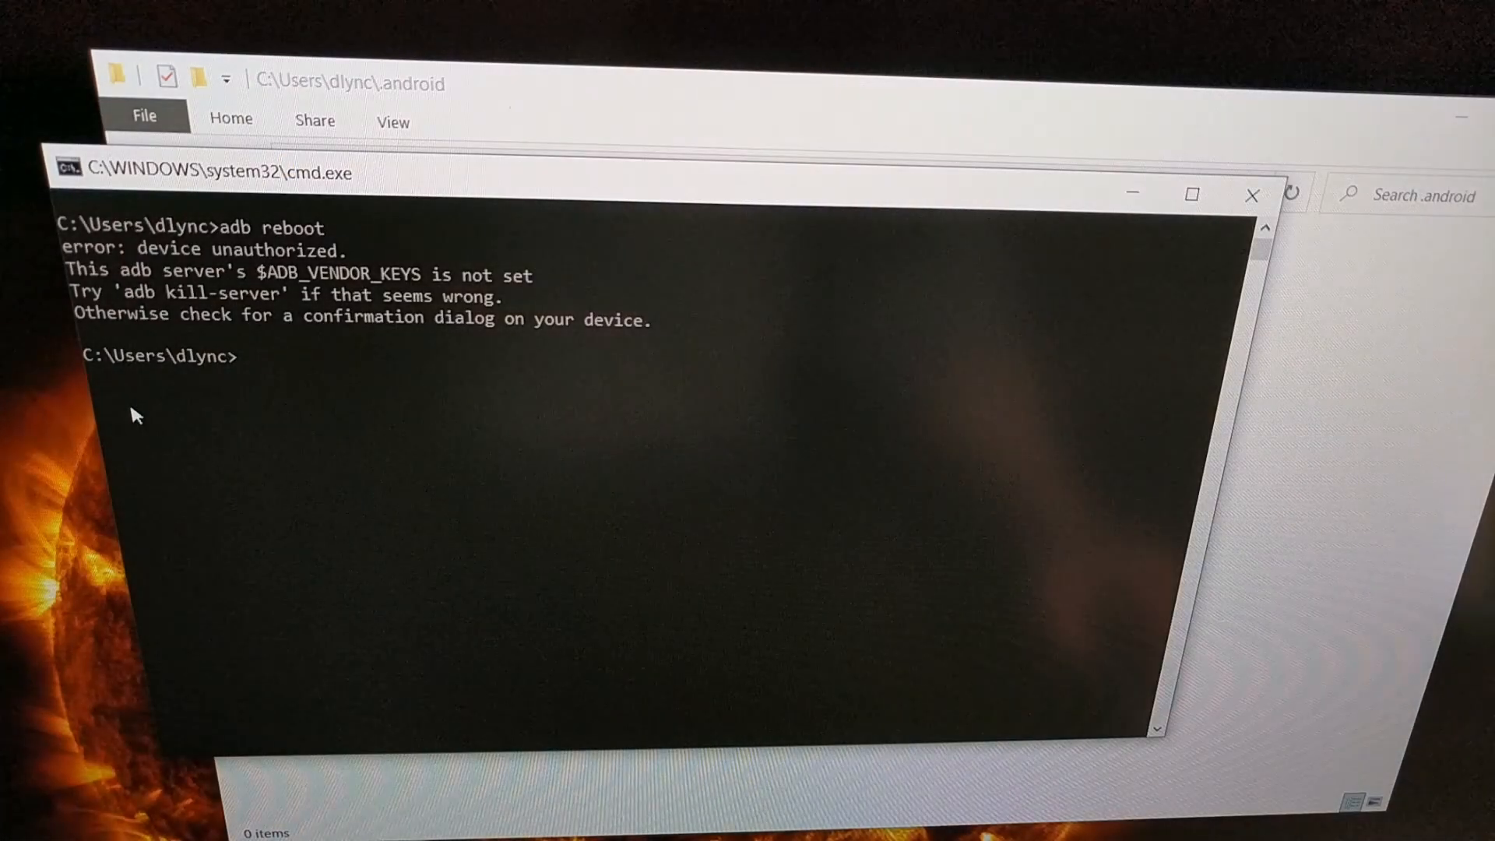
mouse_move(260, 445)
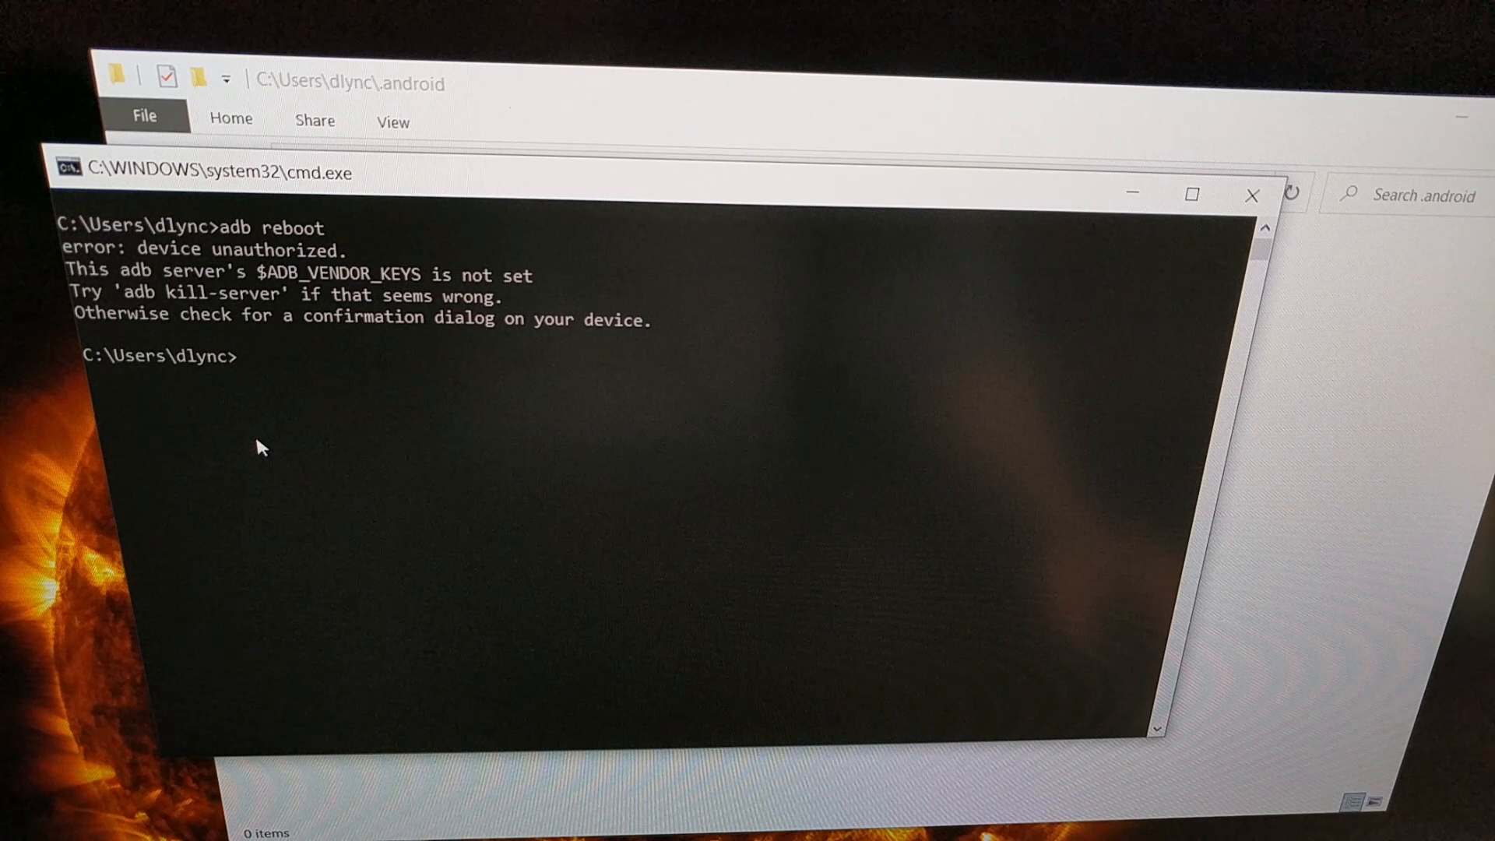
- Run adb kill-server, then adb devices to restart adb and regenerate keys
text(a)
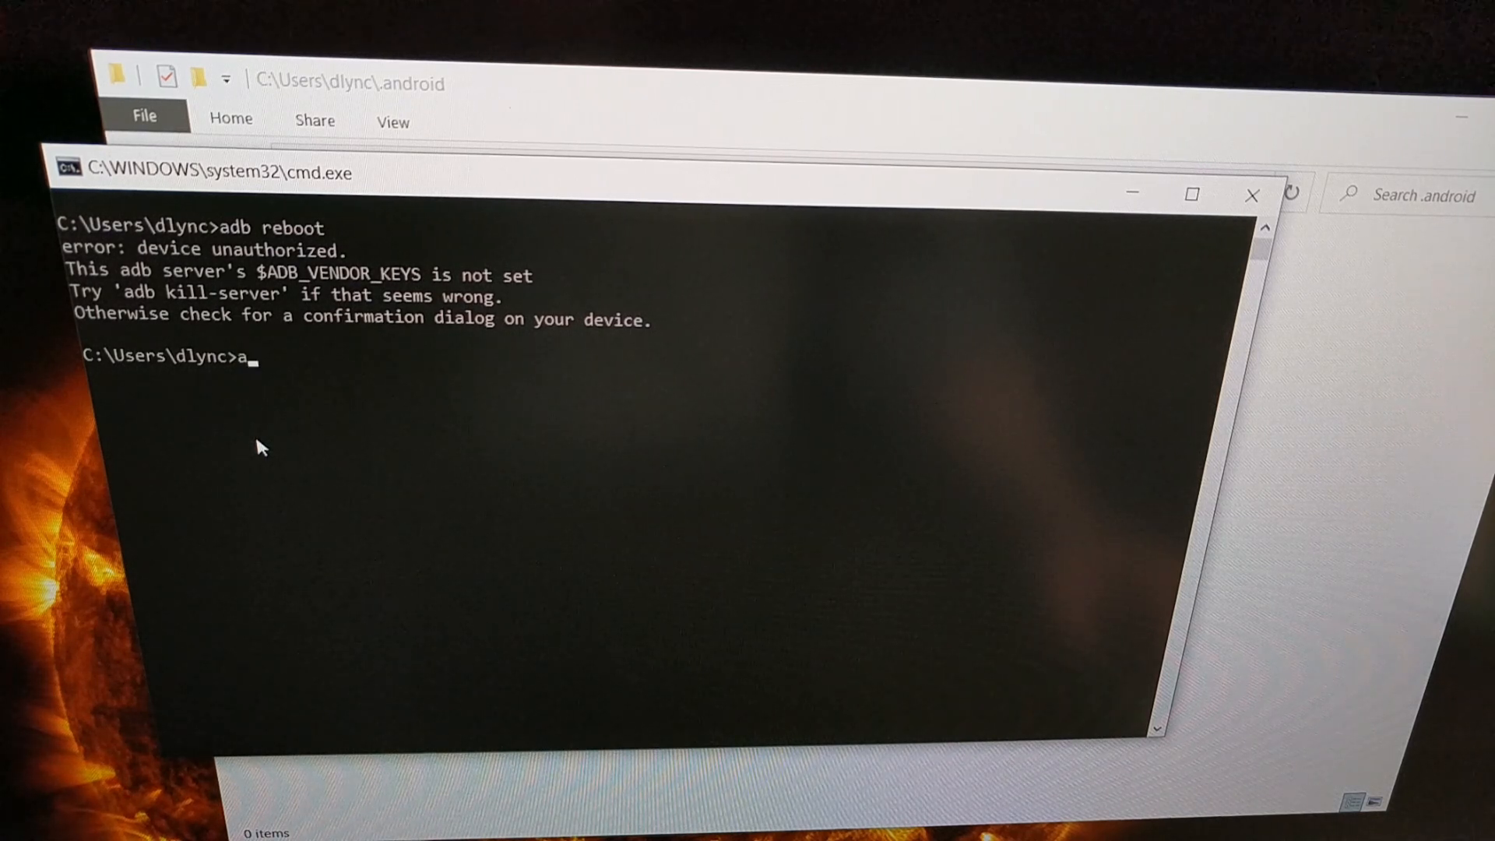
text(db)
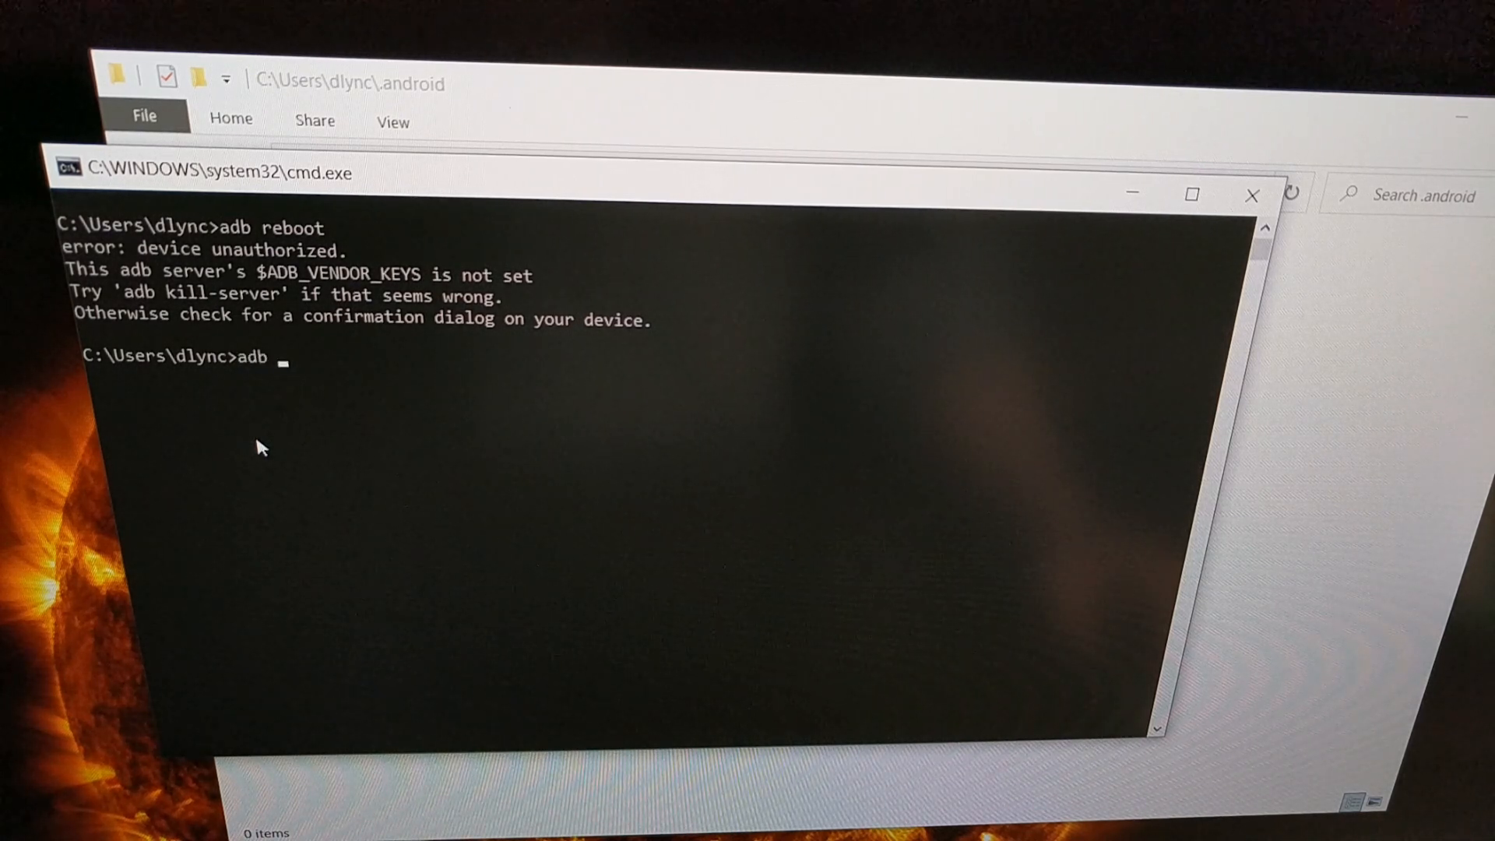
text(kill-)
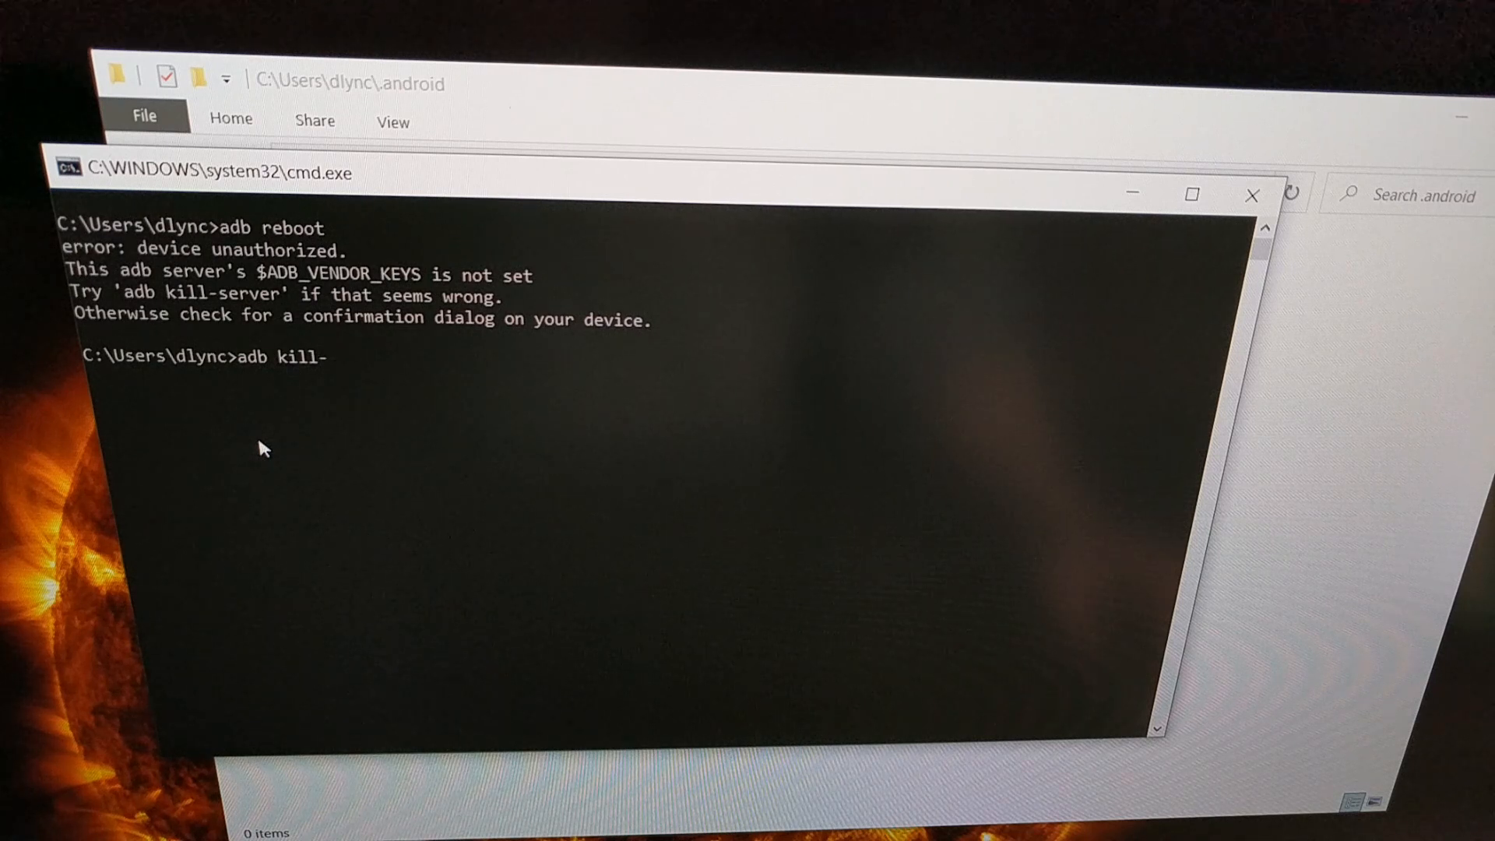
text(server)
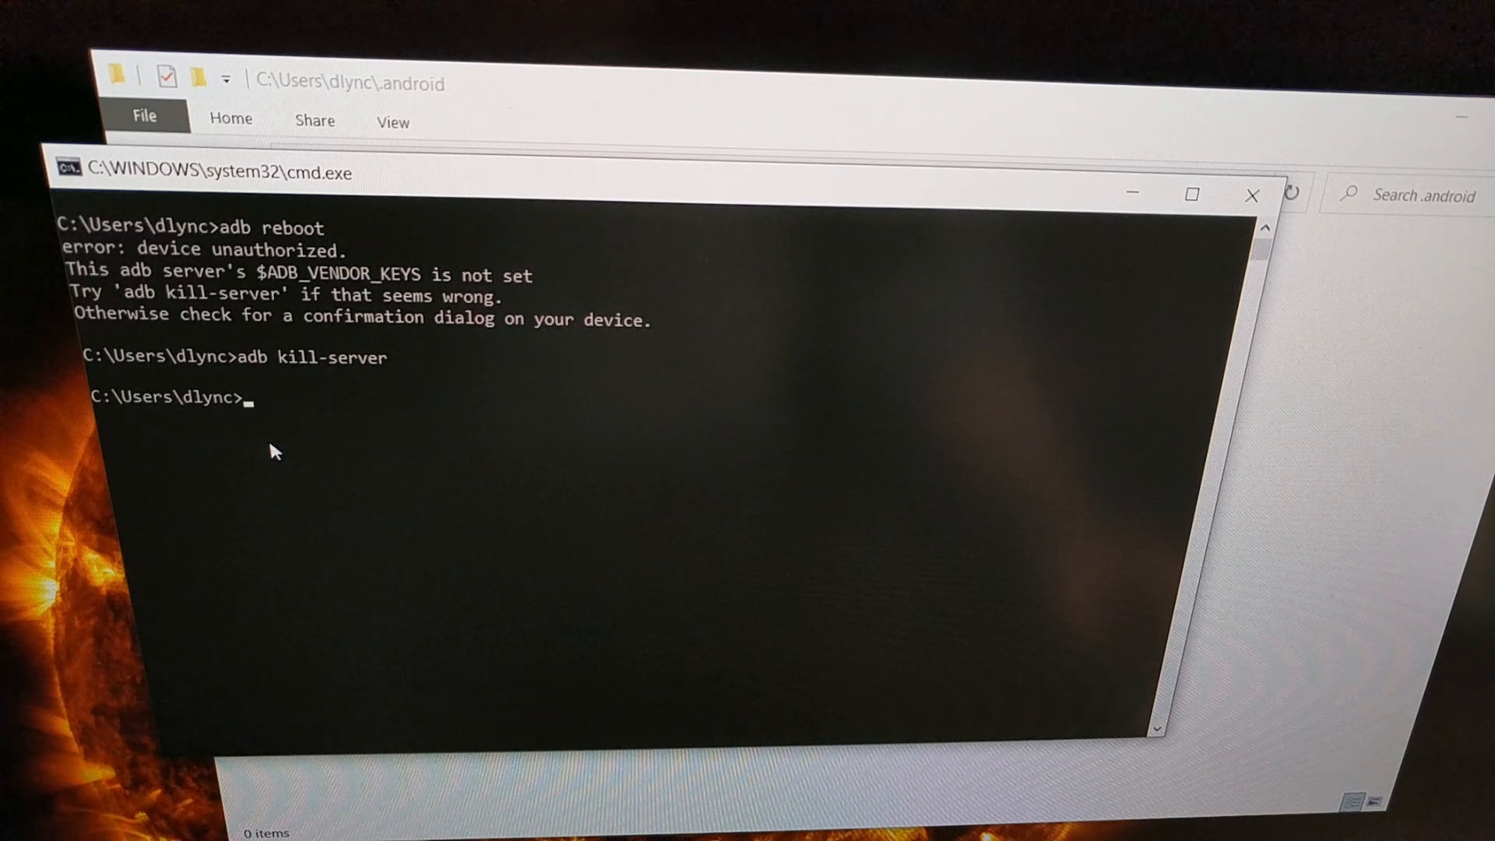
text(adb d)
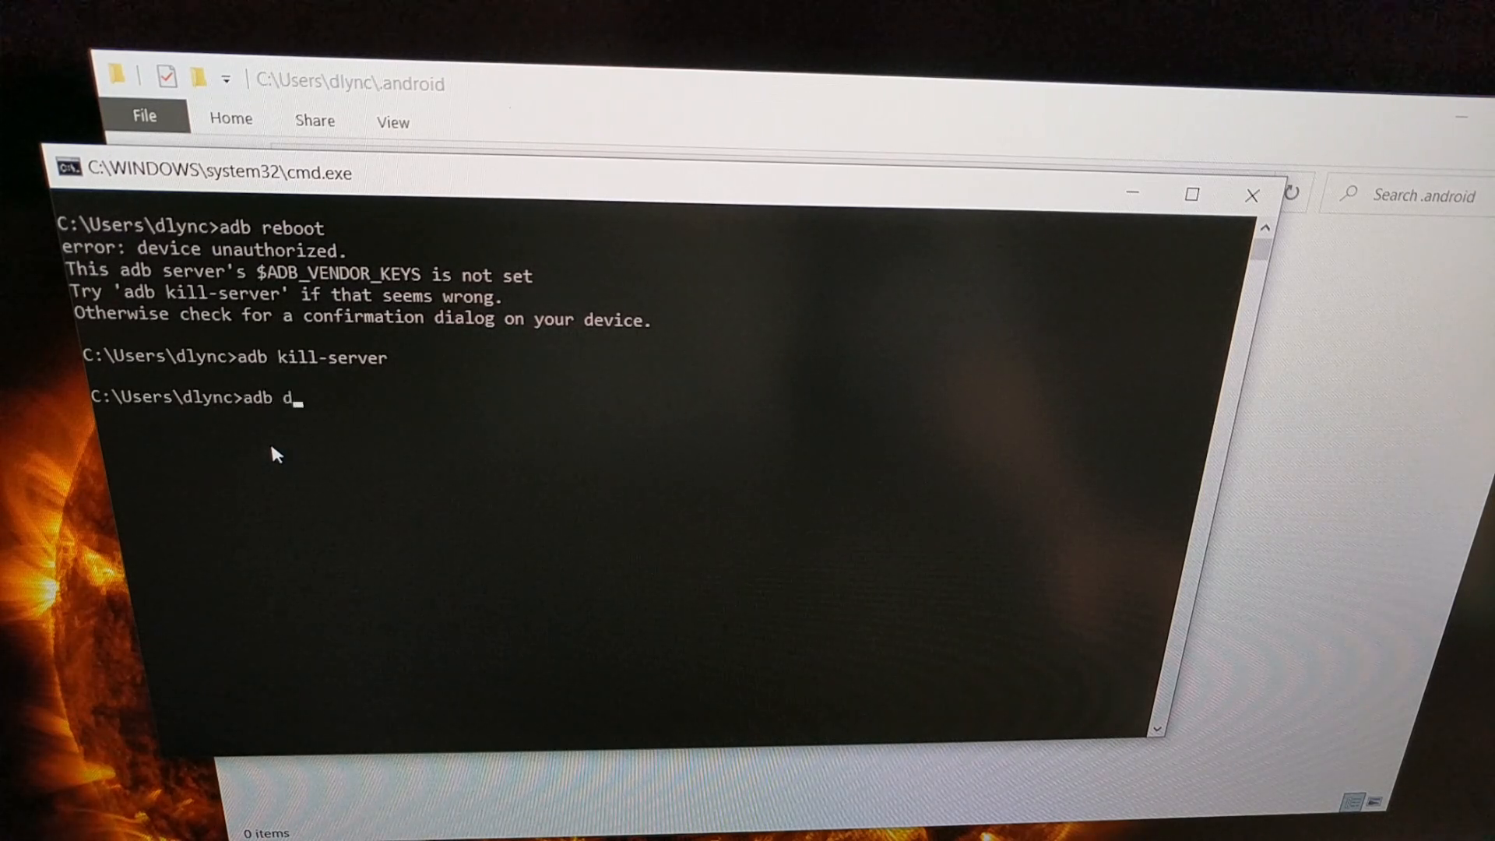
text(evices)
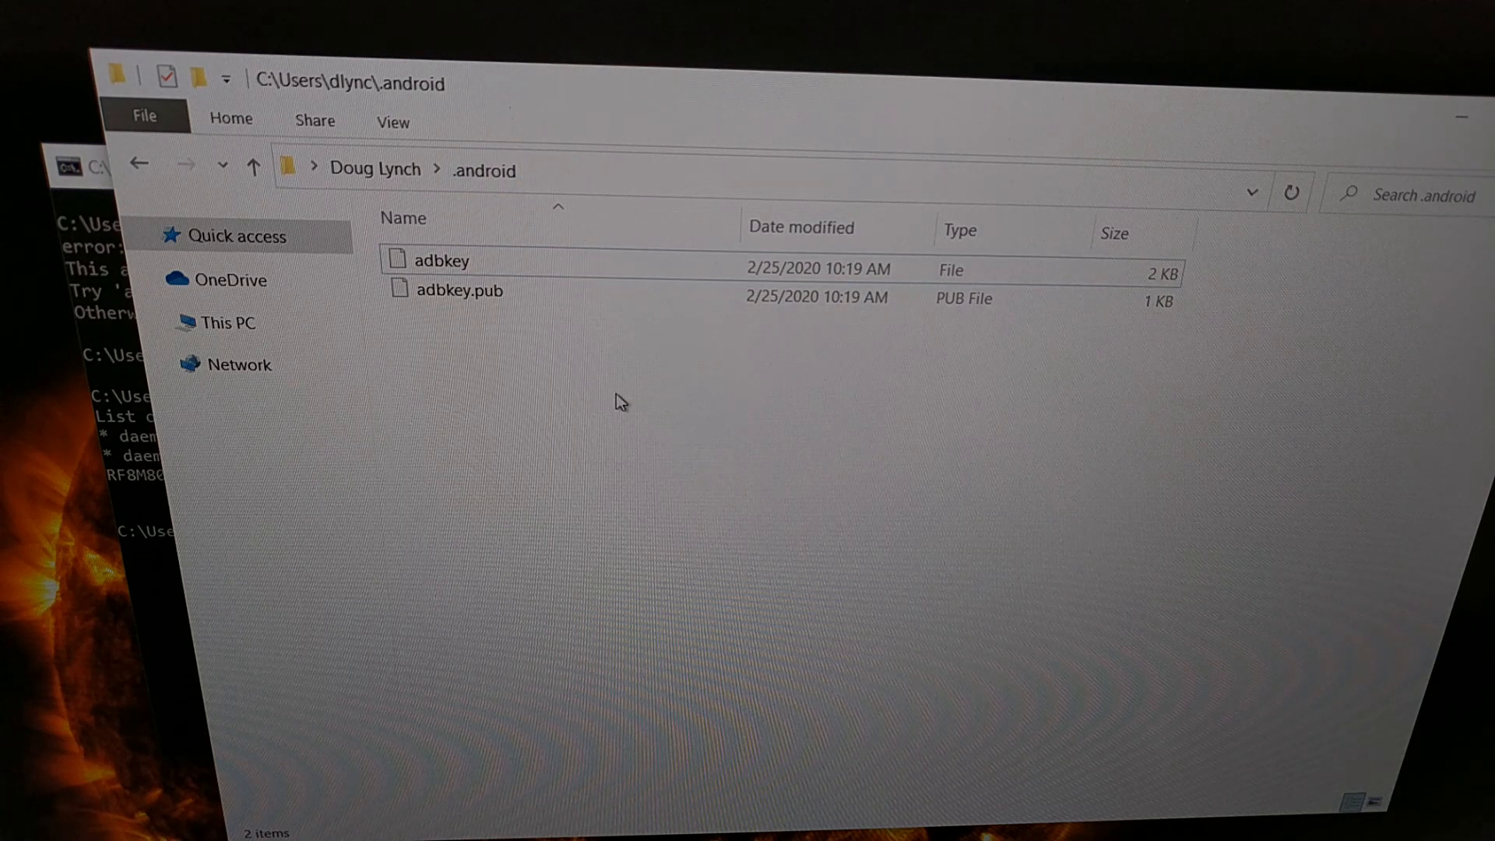
mouse_move(620, 398)
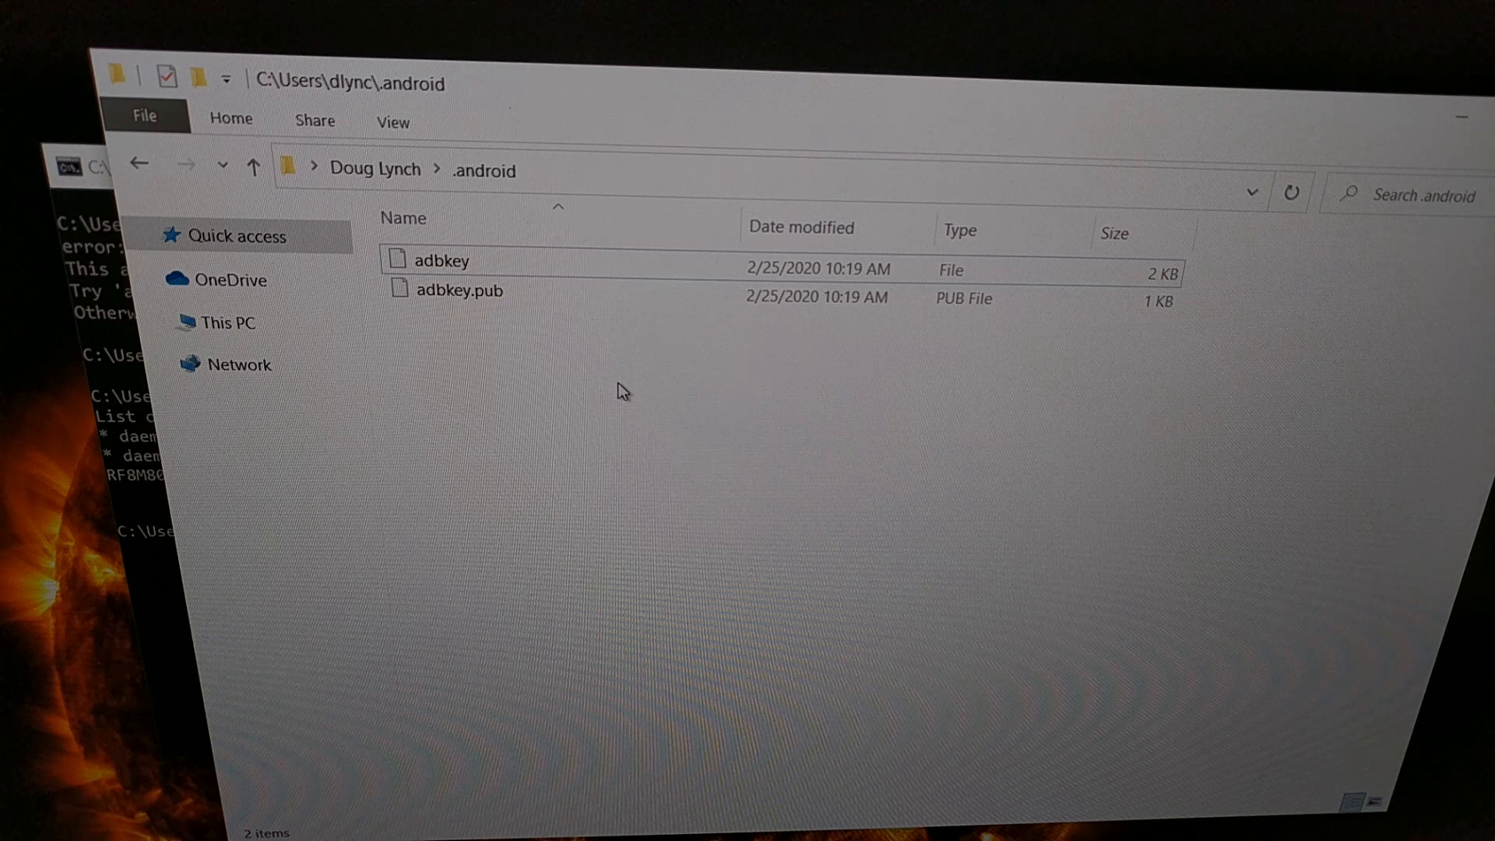
click(458, 290)
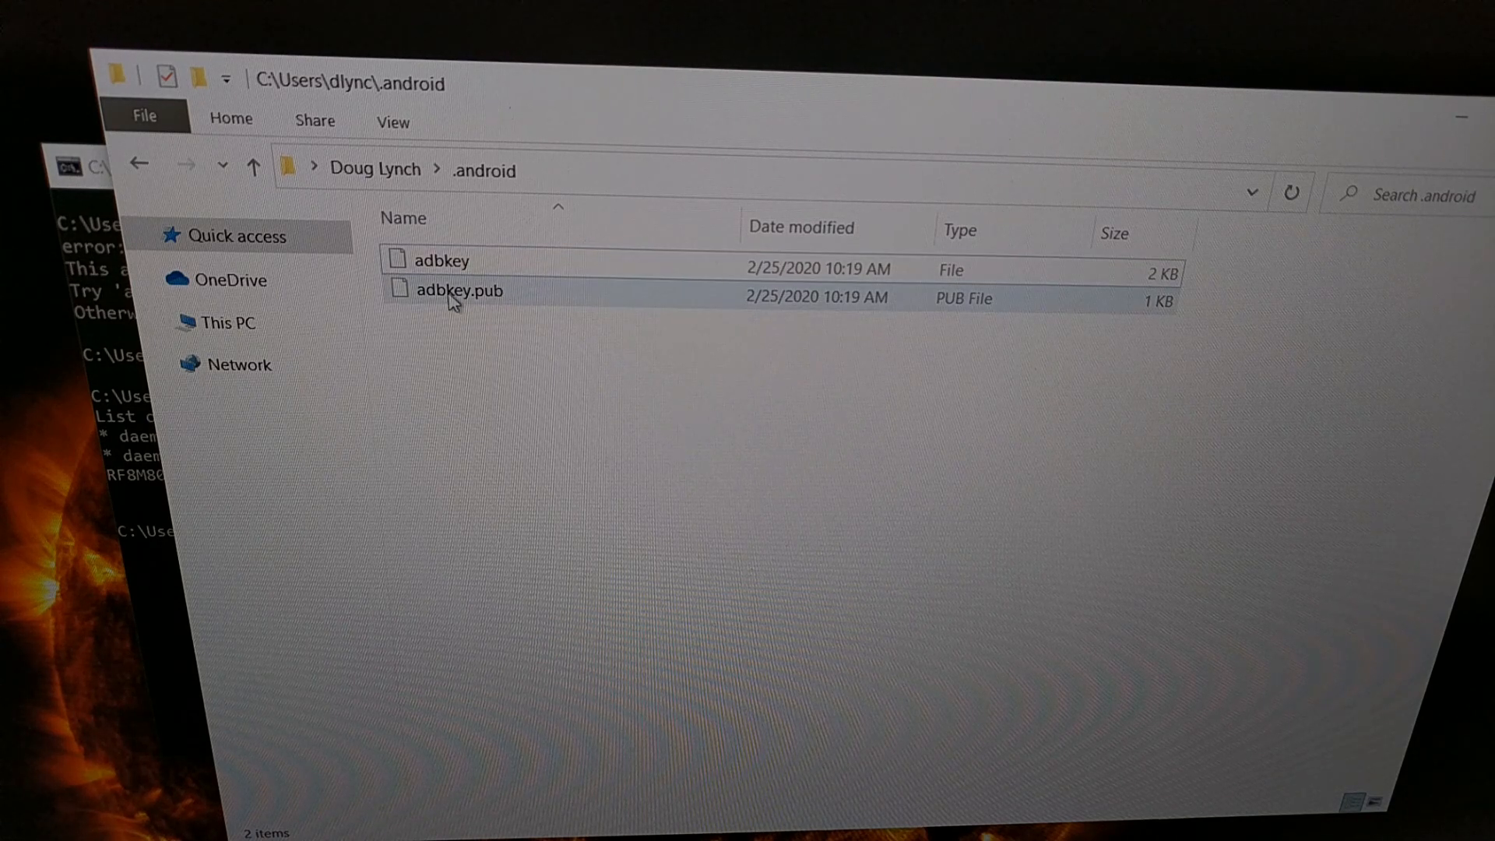
click(439, 262)
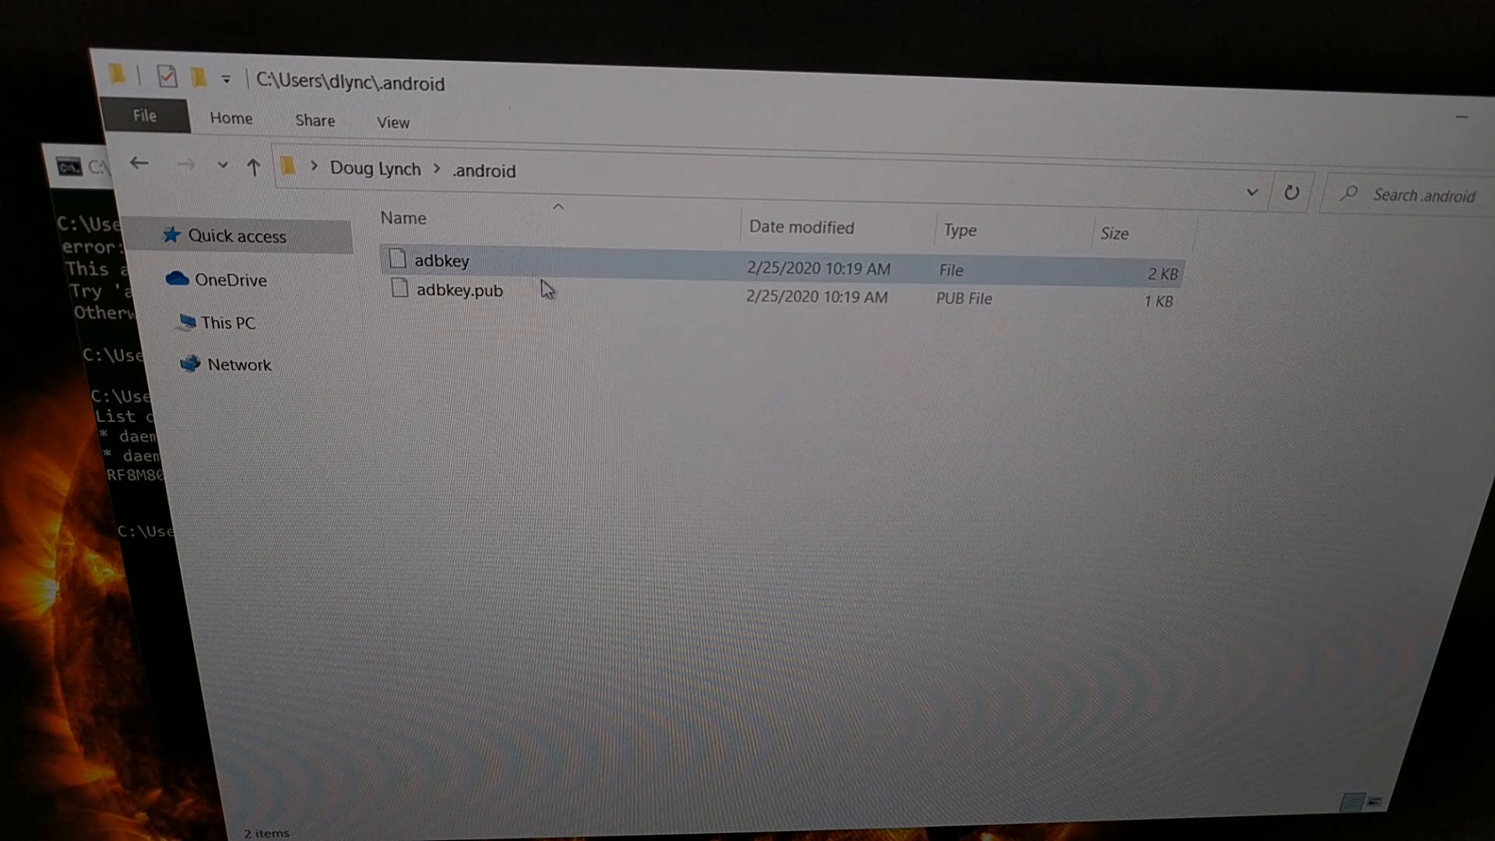